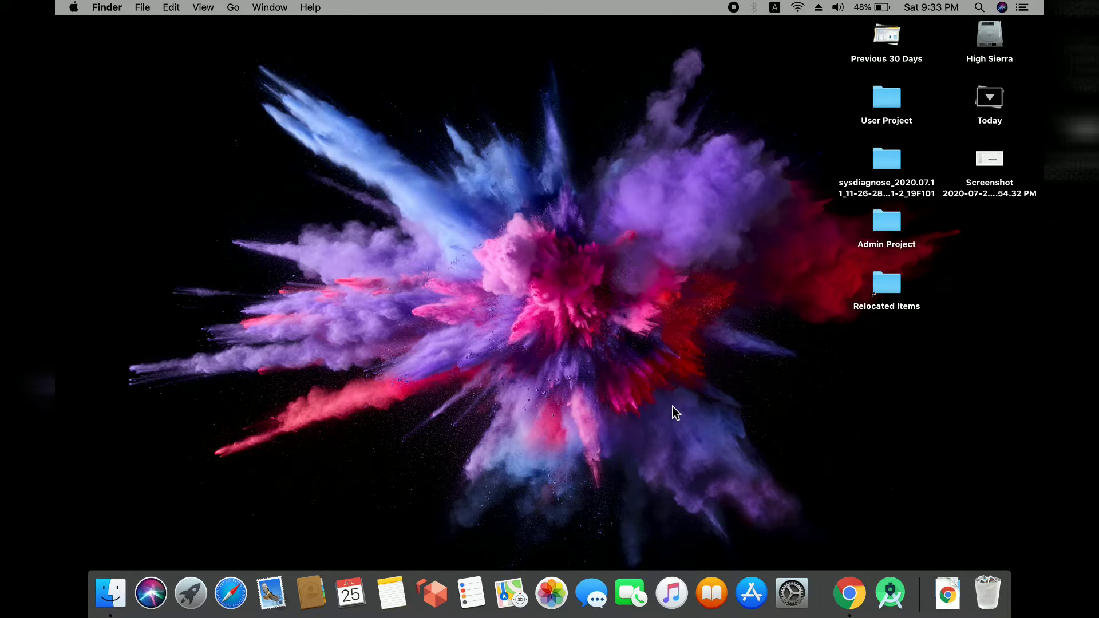
pyautogui.moveTo(679, 376)
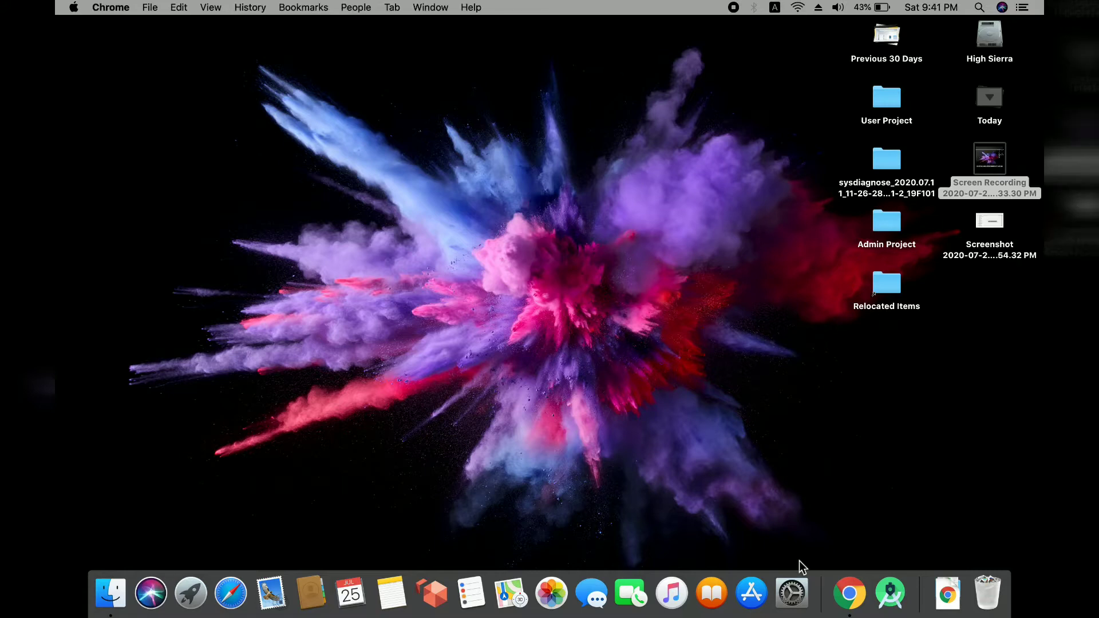
pyautogui.moveTo(854, 557)
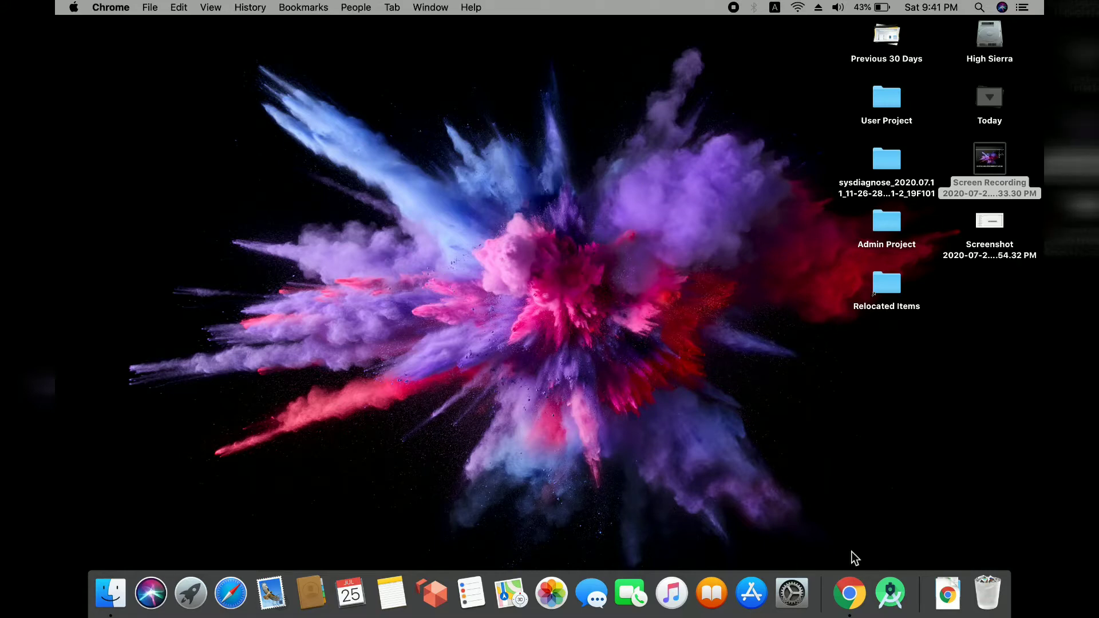
# Step: Bring up Chrome from the Dock and open a new window on a blank tab
pyautogui.click(849, 593)
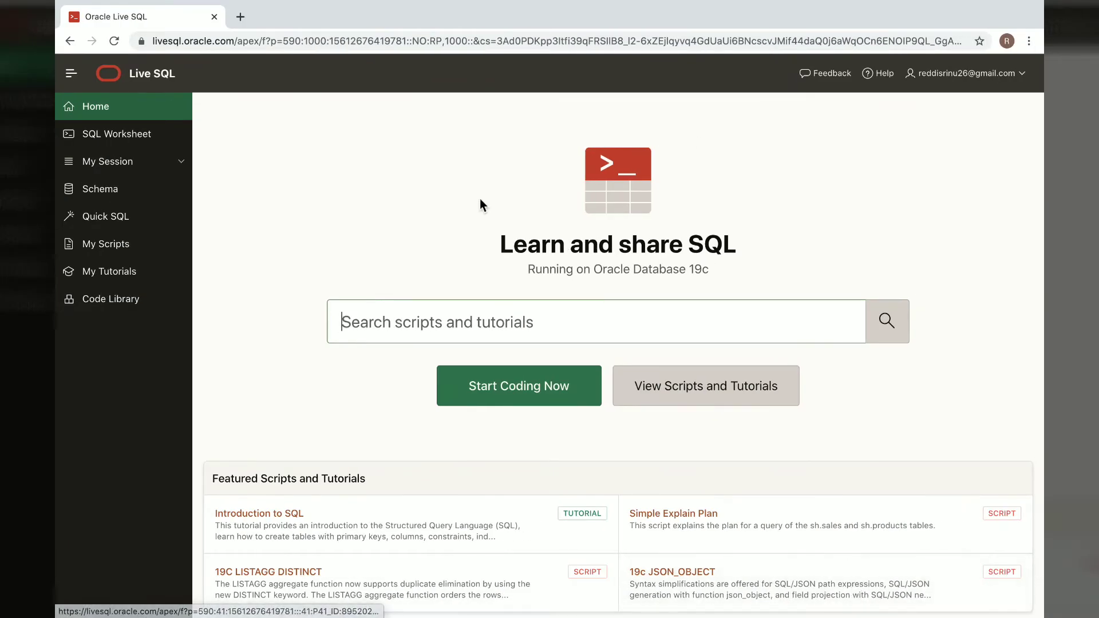
pyautogui.moveTo(1017, 53)
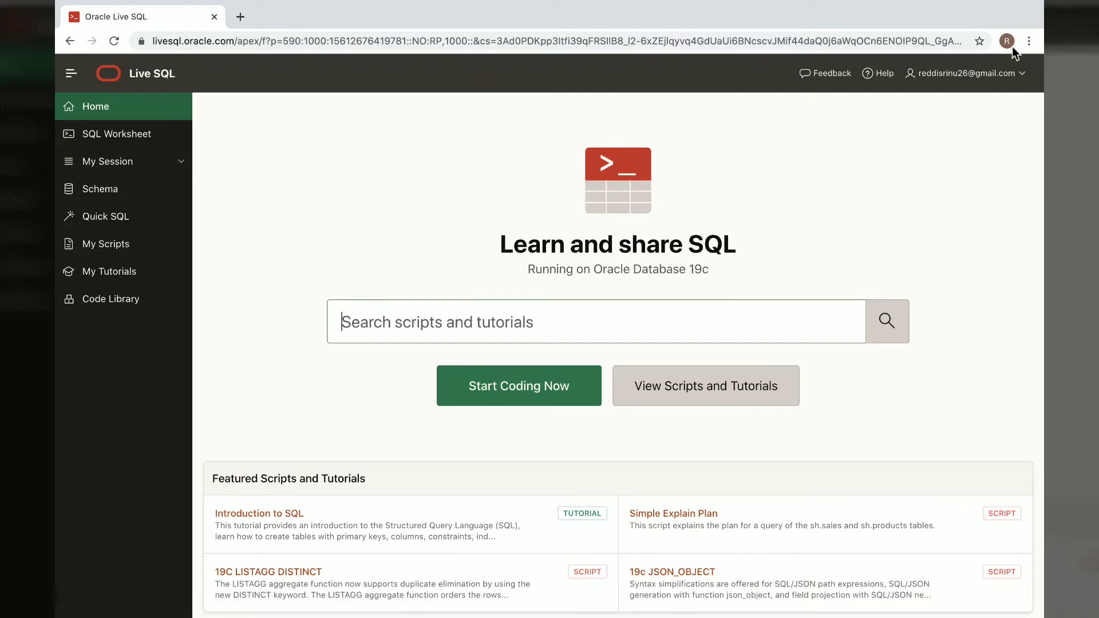
pyautogui.click(1006, 40)
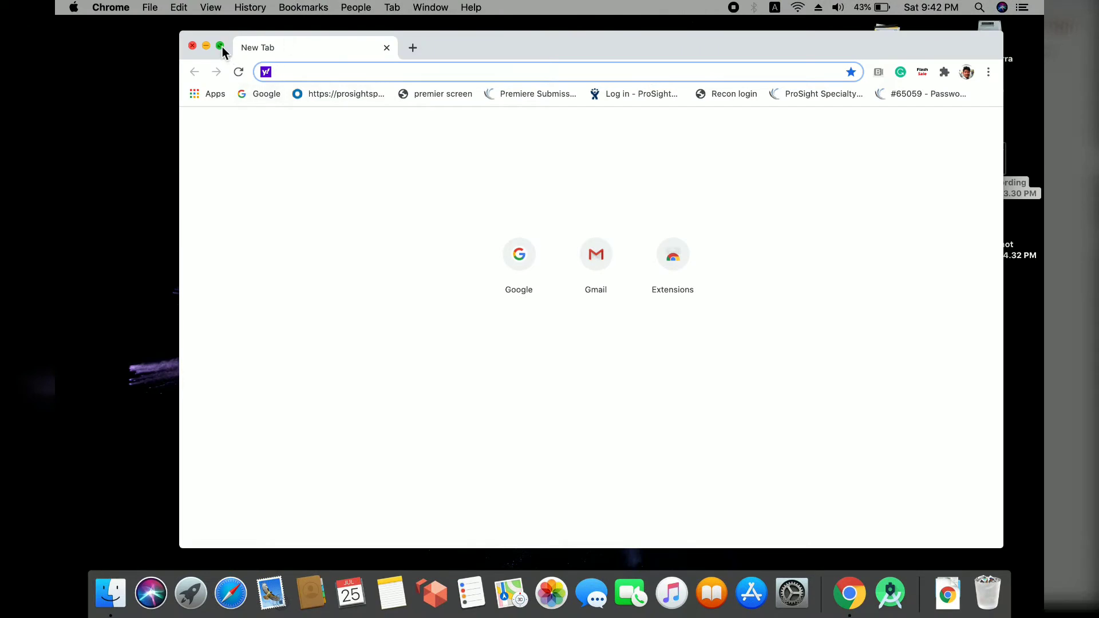
# Step: Maximize the browser, search Google for 'sql live oracle', and open Oracle Live SQL
pyautogui.click(216, 46)
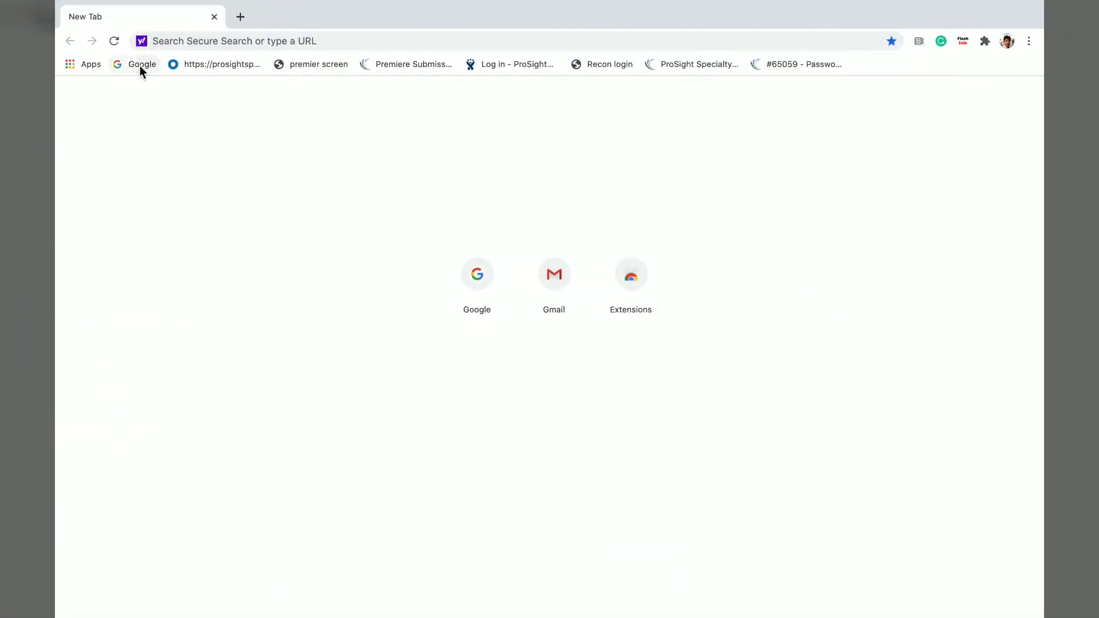
pyautogui.click(144, 64)
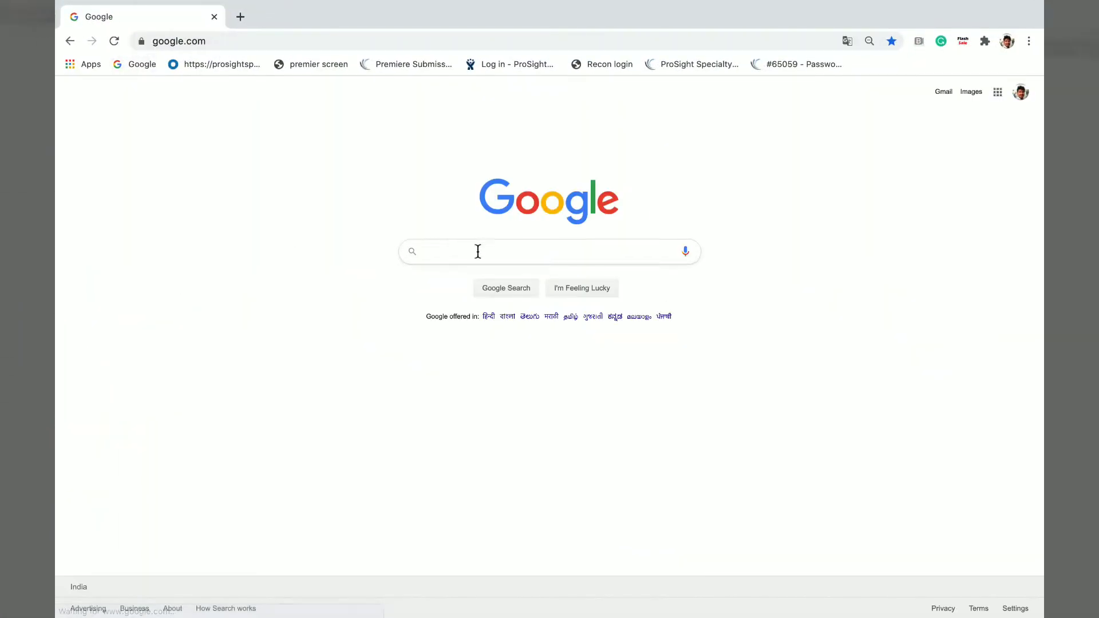
pyautogui.write('s')
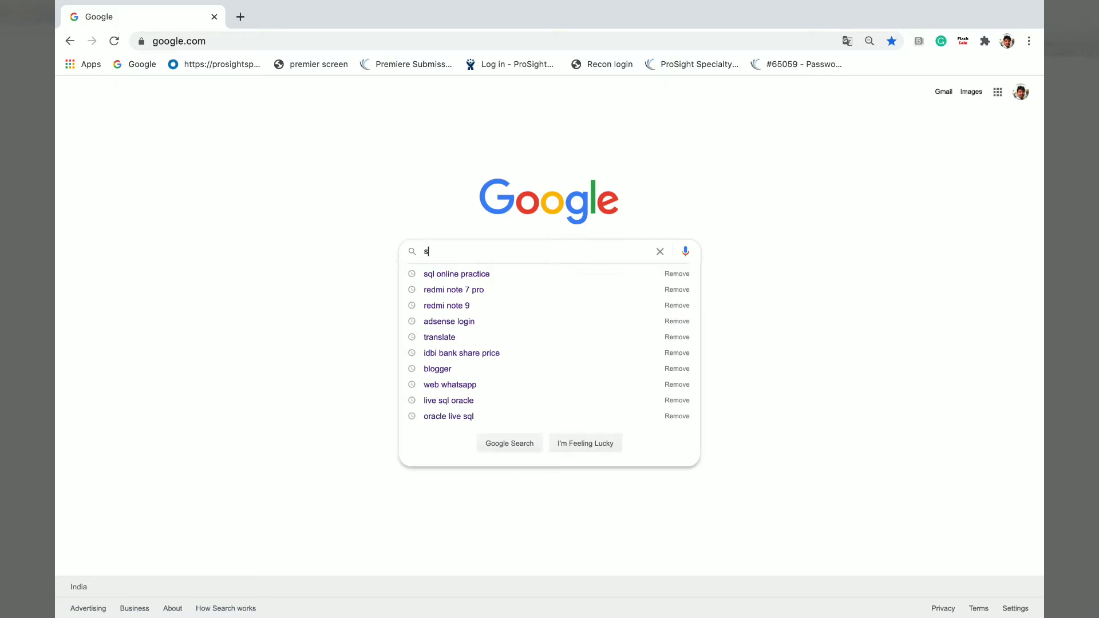
pyautogui.write('ql live o')
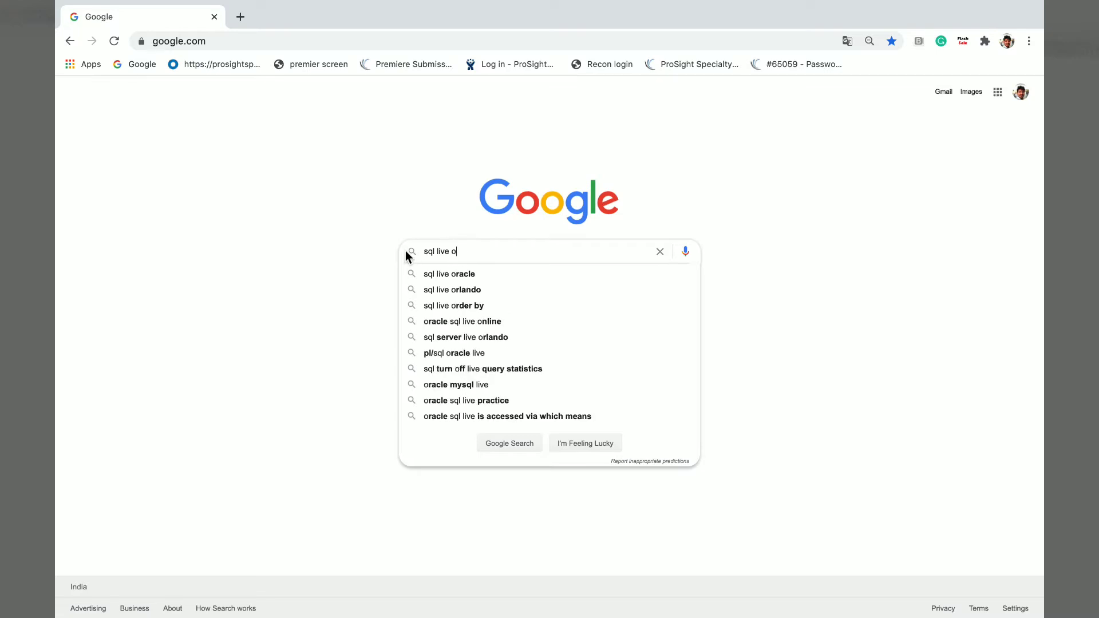
pyautogui.moveTo(460, 281)
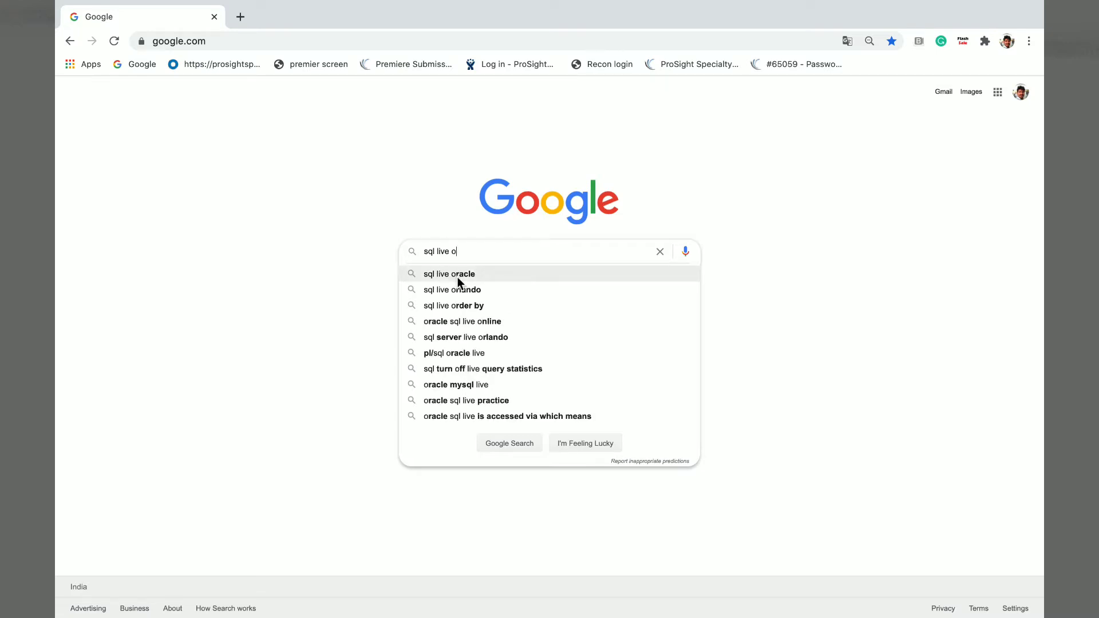
pyautogui.click(449, 273)
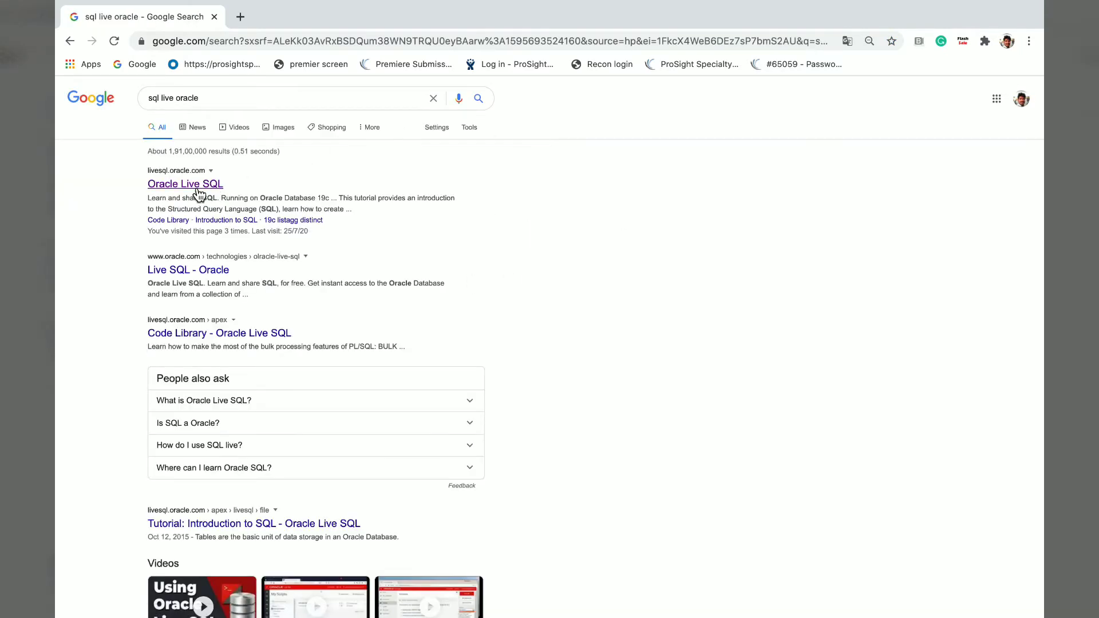
pyautogui.click(185, 184)
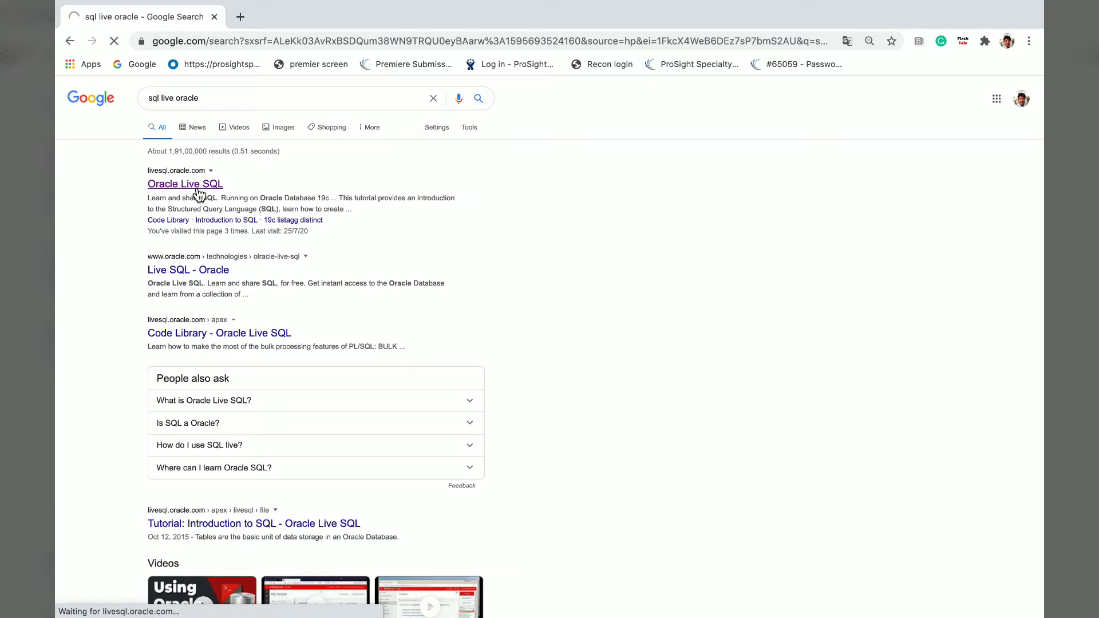
pyautogui.click(184, 183)
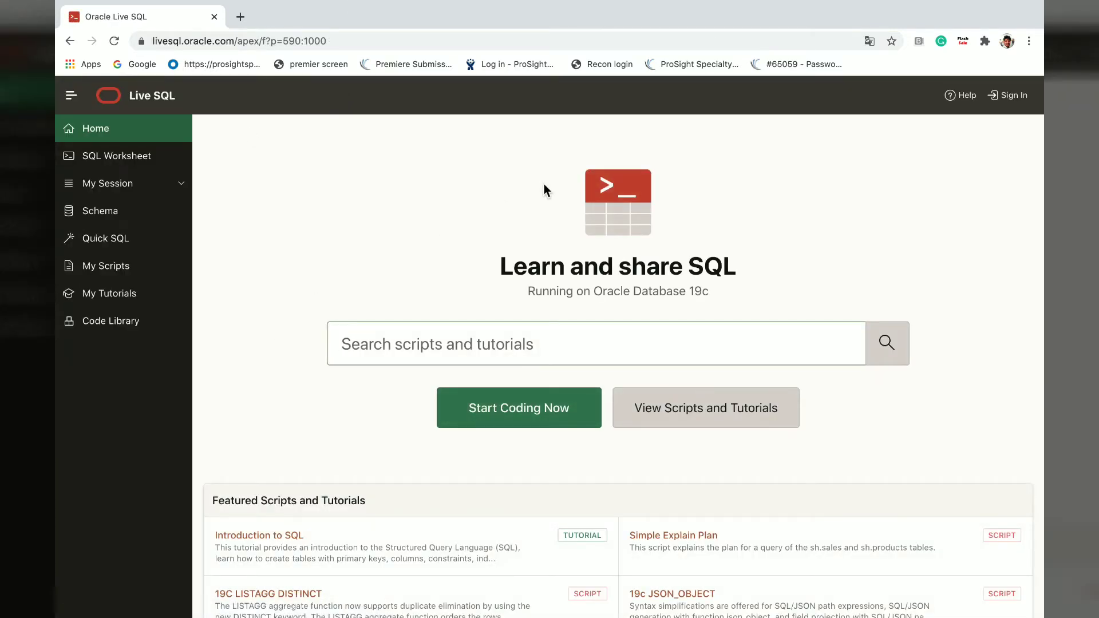
pyautogui.moveTo(371, 224)
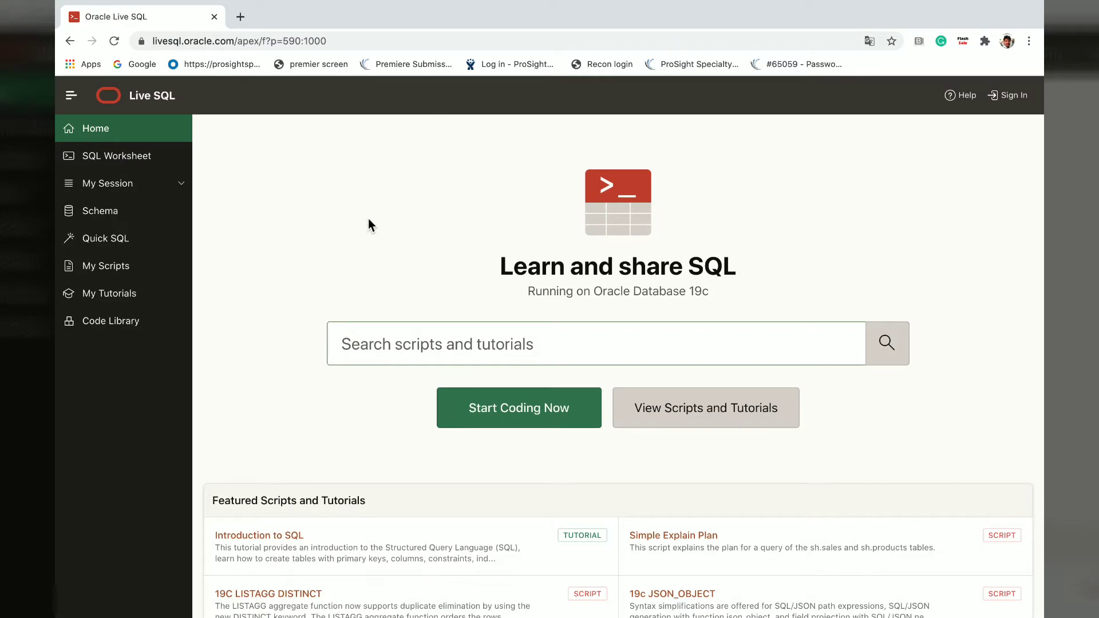
pyautogui.moveTo(329, 253)
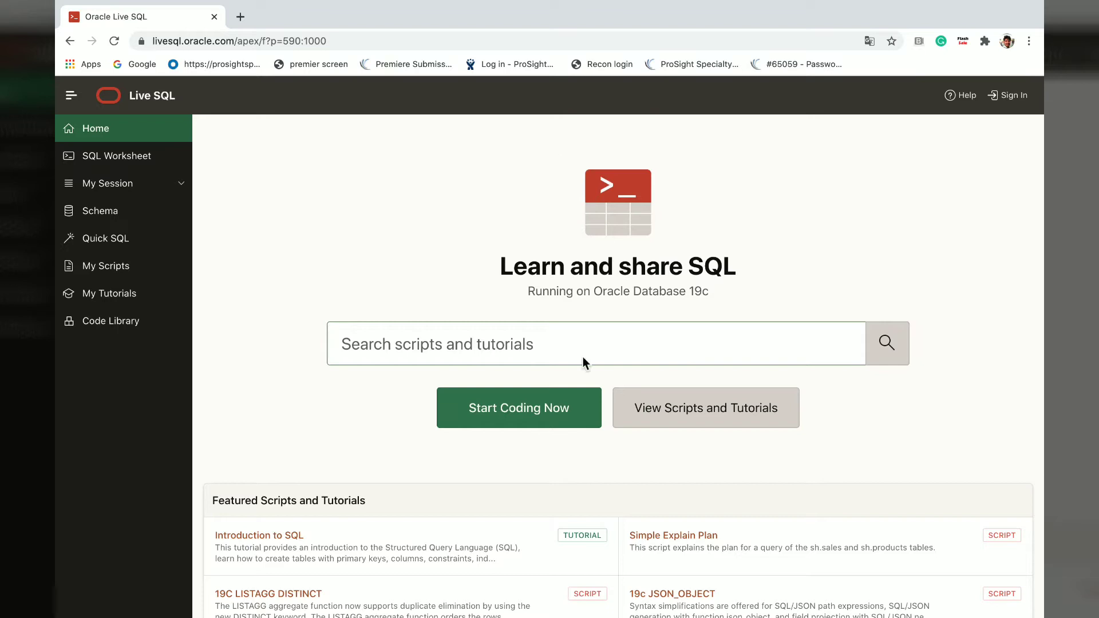
pyautogui.moveTo(1014, 95)
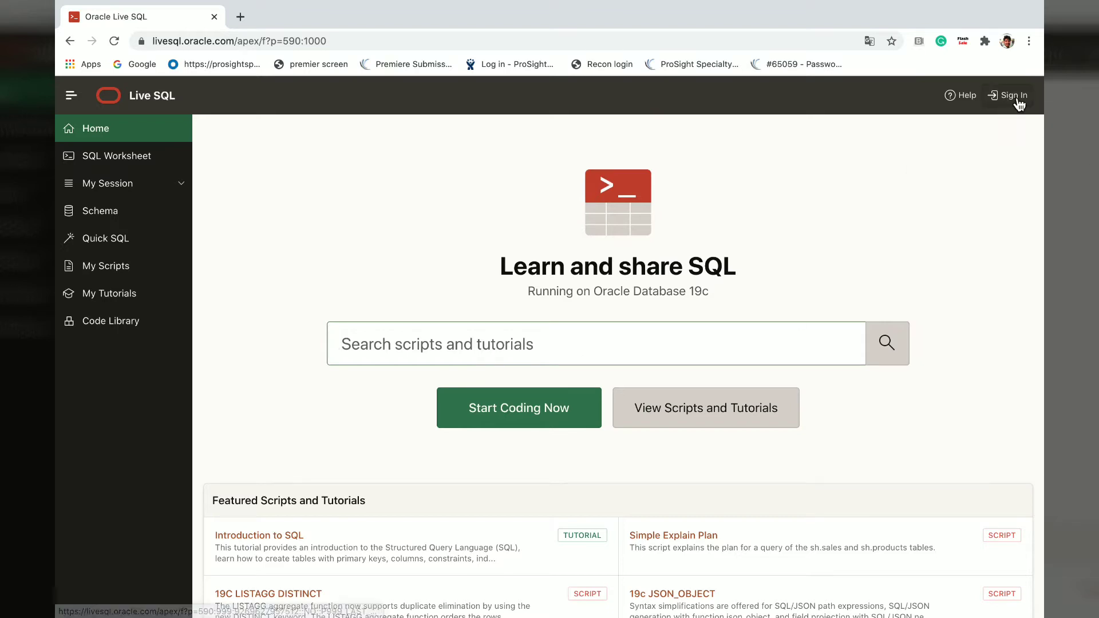
# Step: Start signing in from the Live SQL home page's Sign In link
pyautogui.click(1012, 95)
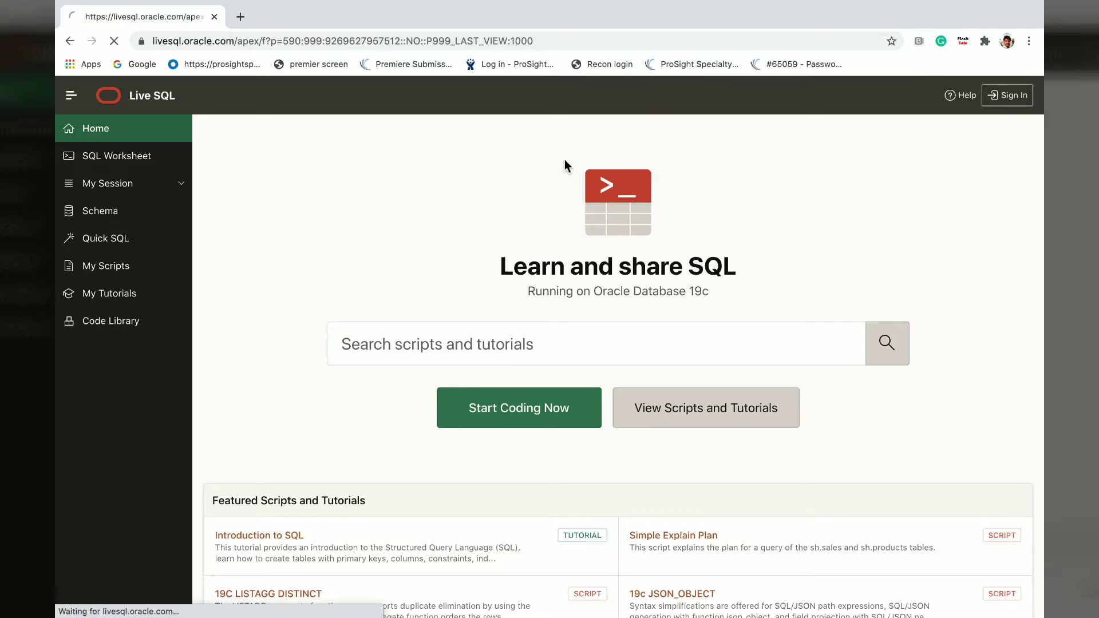
pyautogui.click(1007, 95)
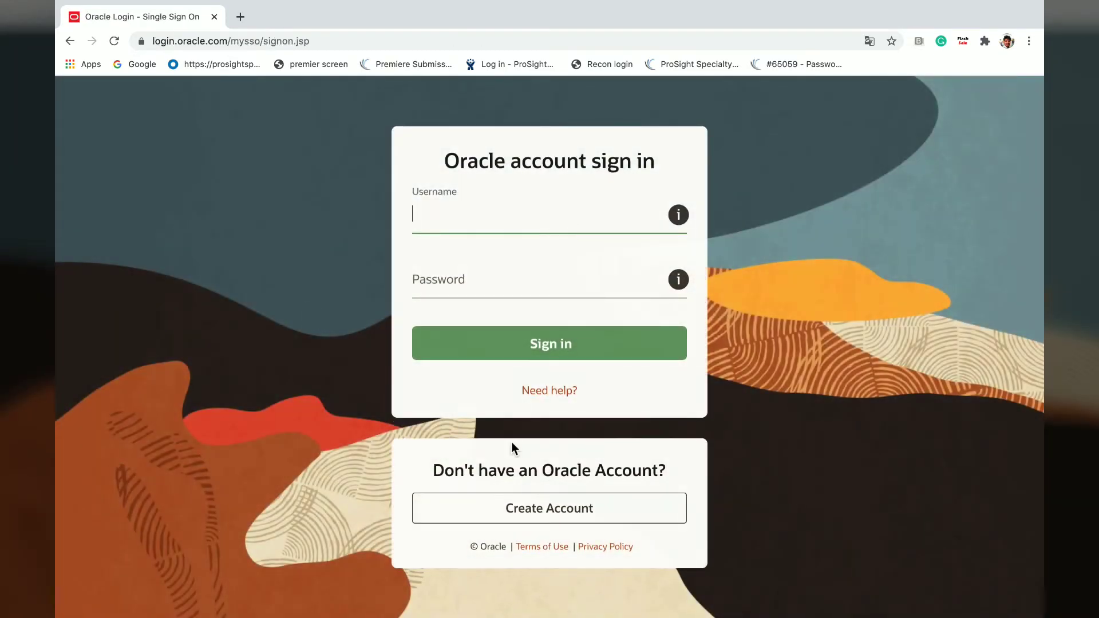
pyautogui.moveTo(526, 520)
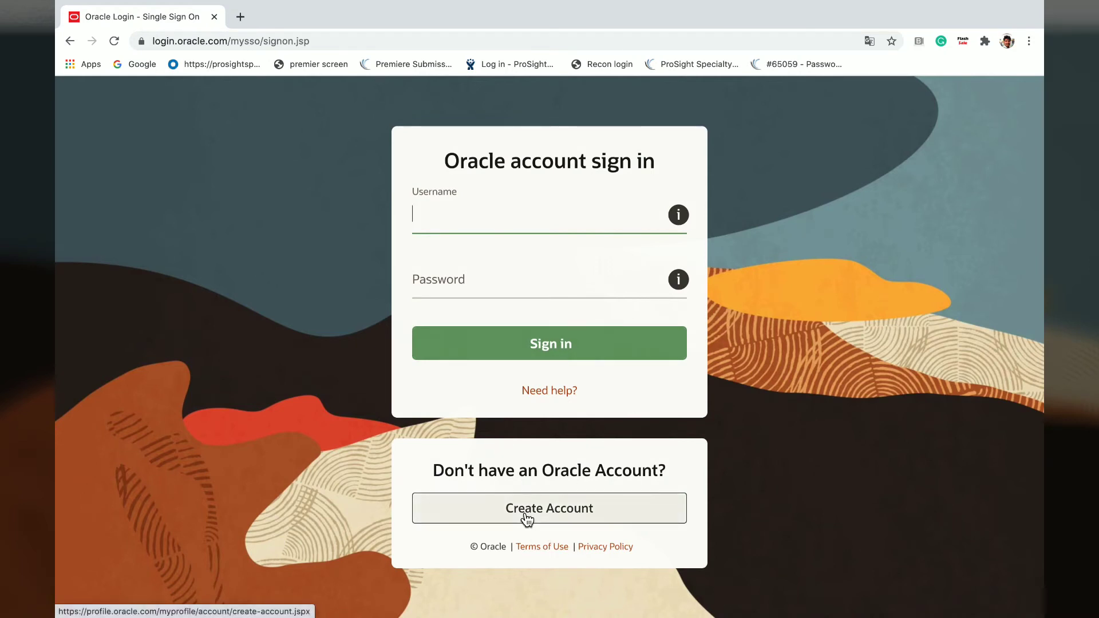
pyautogui.moveTo(544, 515)
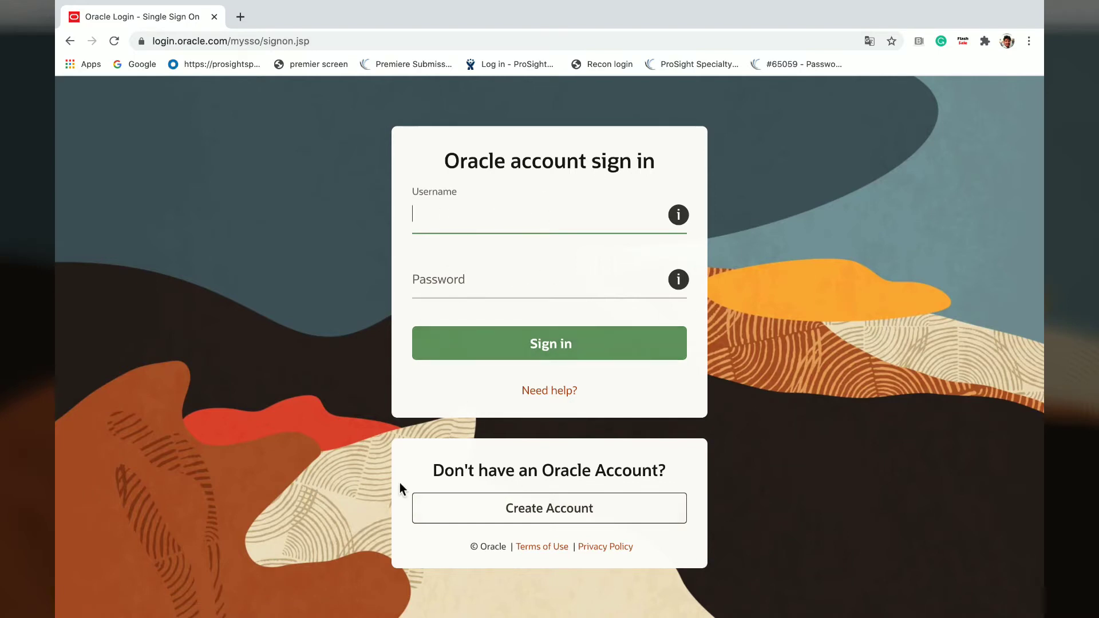
pyautogui.moveTo(546, 513)
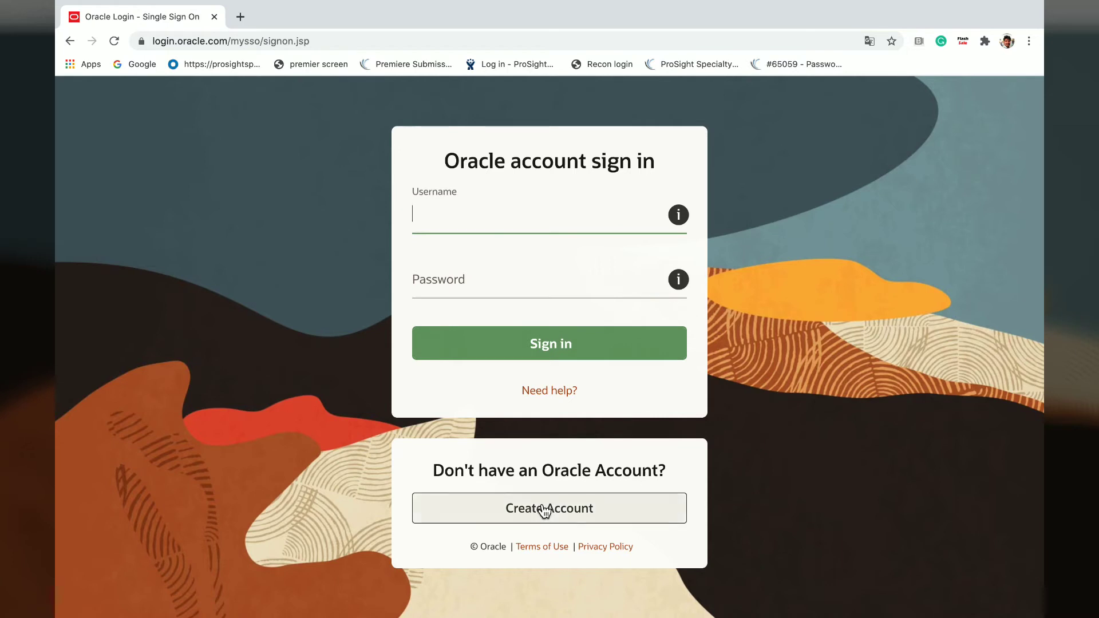
# Step: Request a new Oracle account from the sign-in page
pyautogui.click(549, 508)
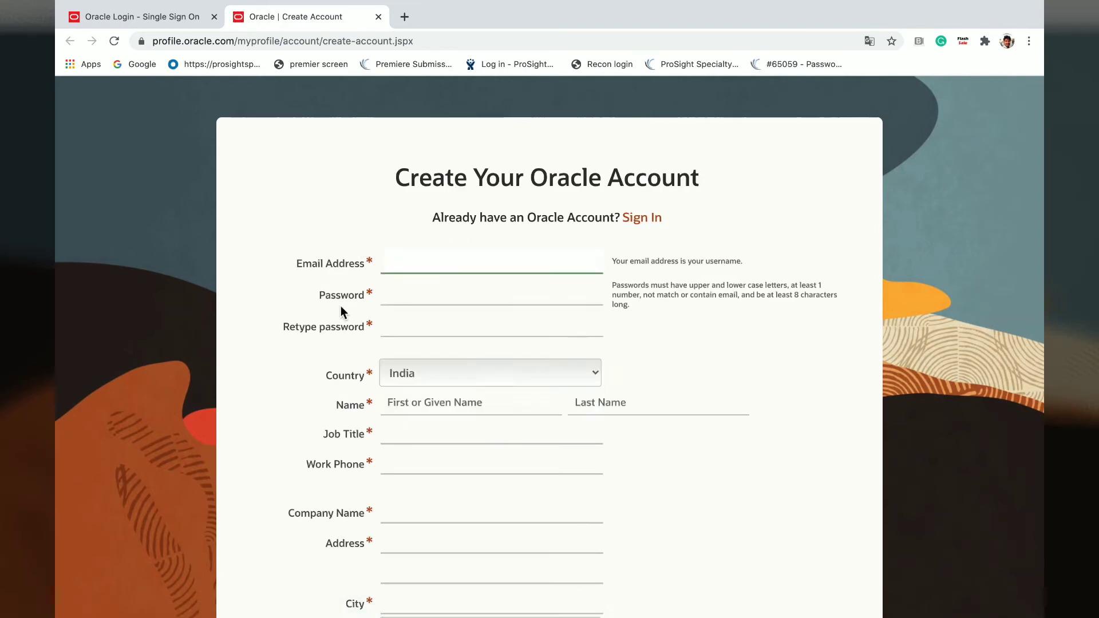
# Step: Look over the blank registration form, then sign in with the existing Oracle account
pyautogui.scroll(-3)
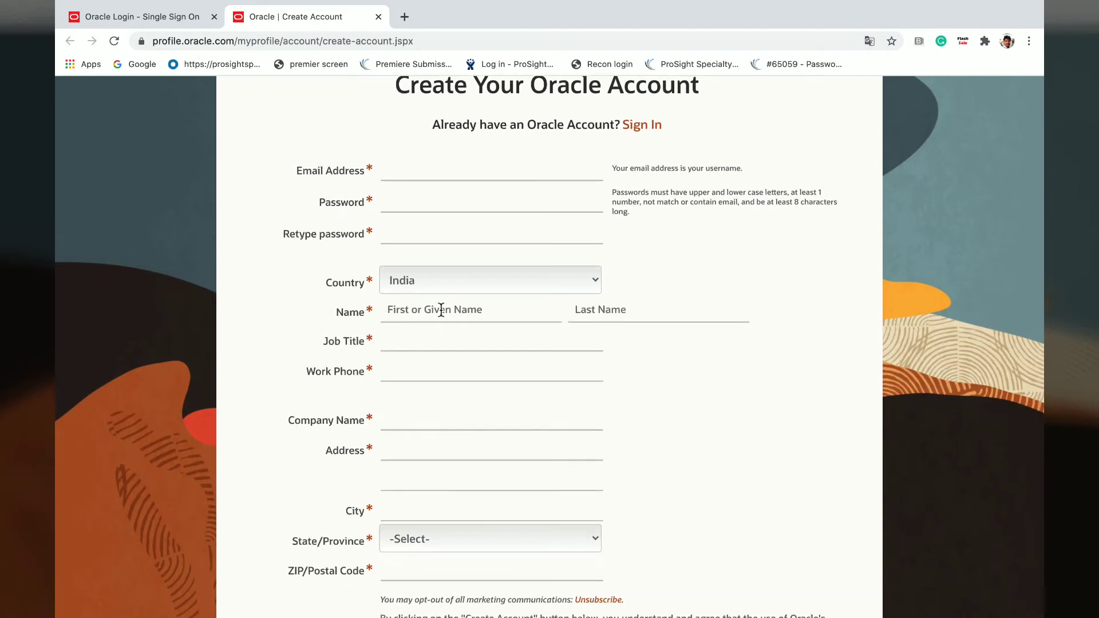
pyautogui.moveTo(221, 355)
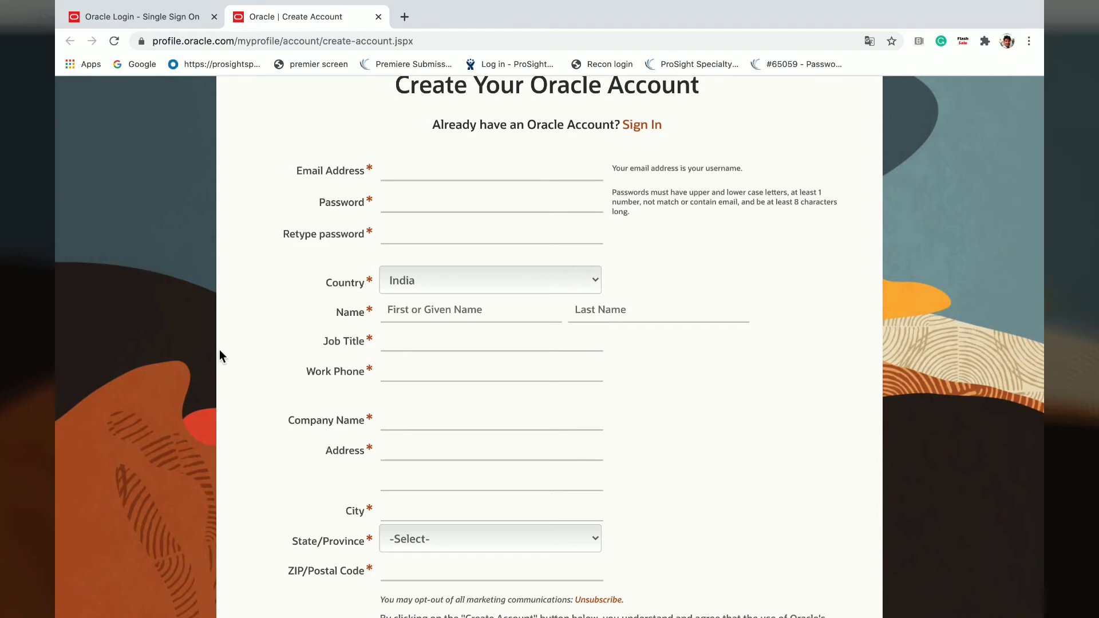
pyautogui.scroll(-3)
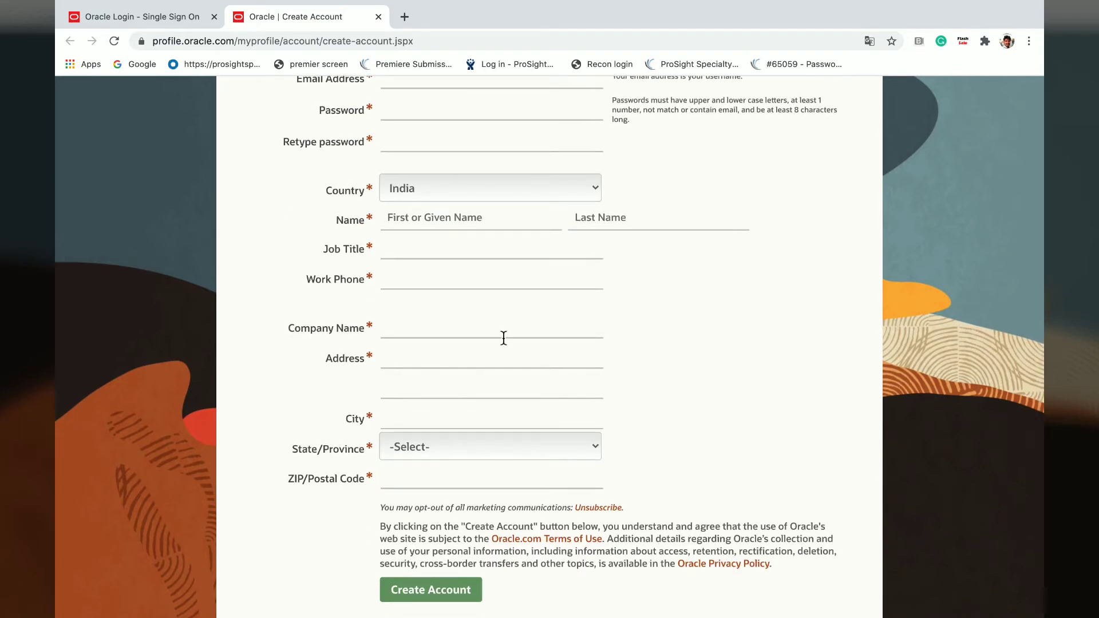
pyautogui.moveTo(233, 386)
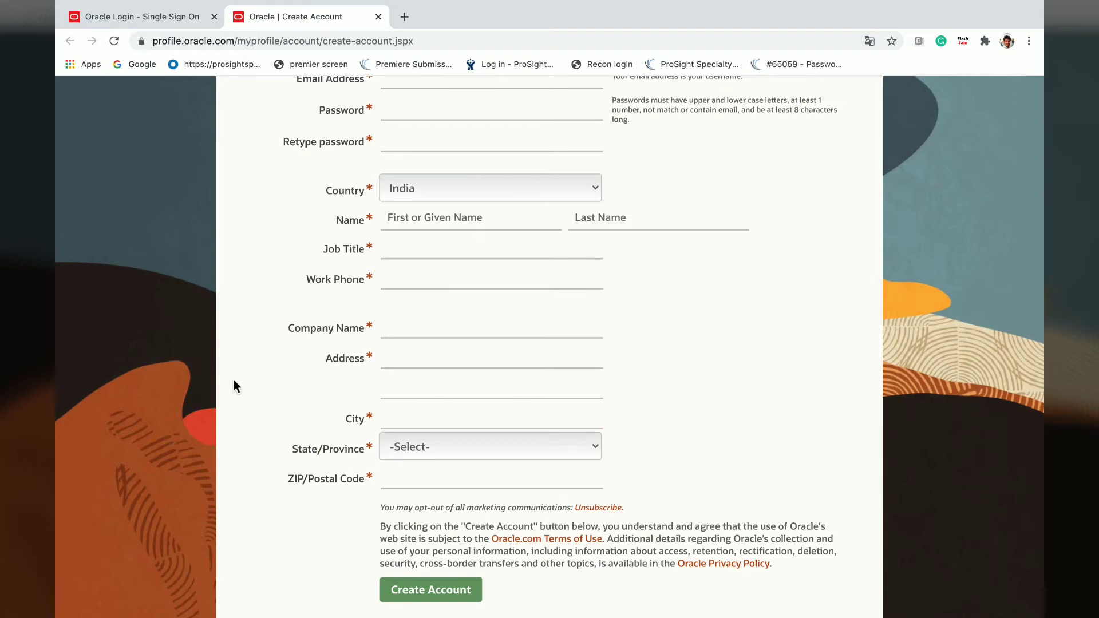
pyautogui.scroll(-3)
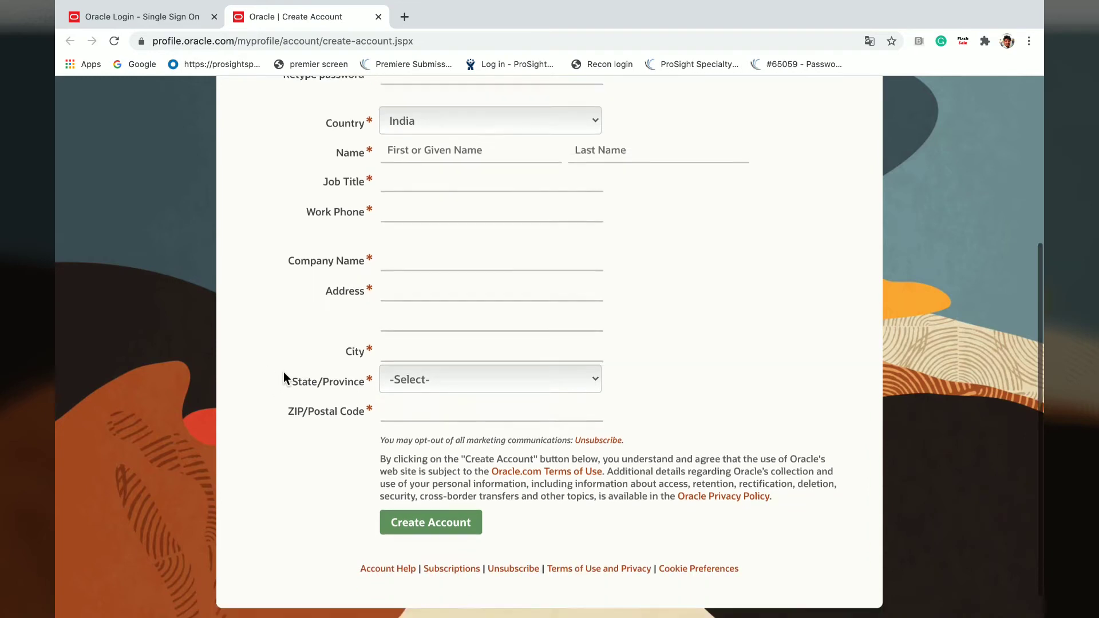
pyautogui.scroll(-3)
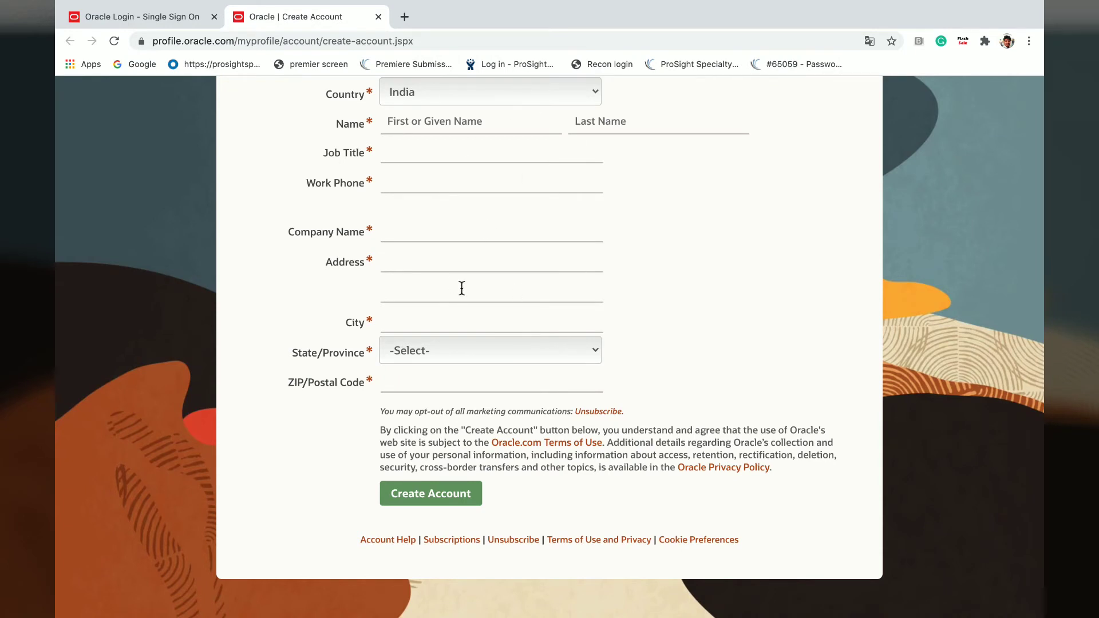
pyautogui.scroll(-3)
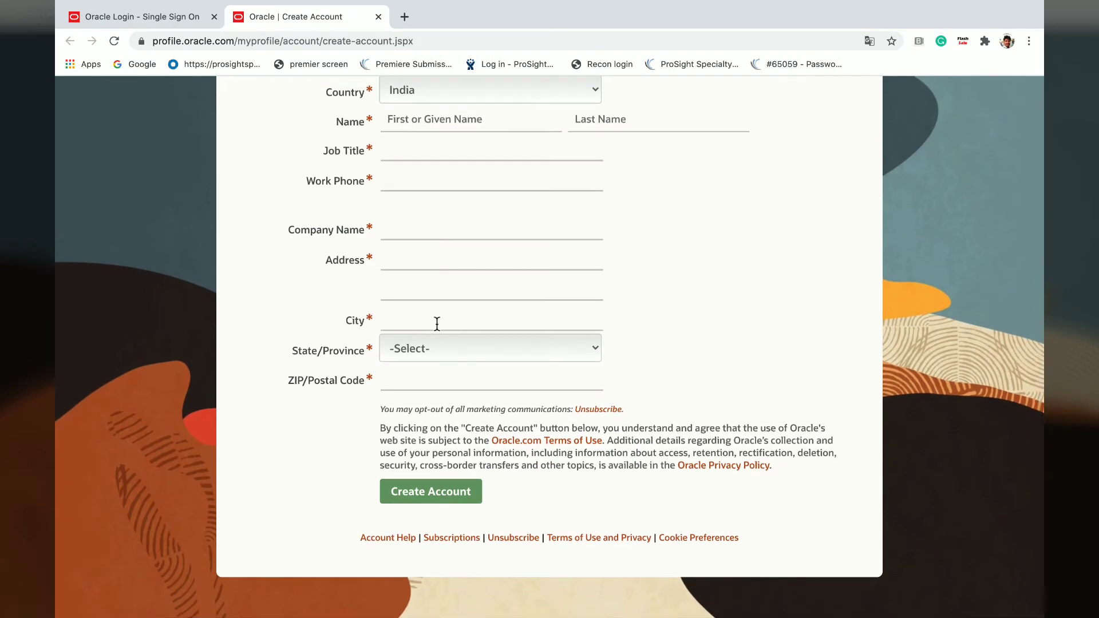
pyautogui.moveTo(247, 505)
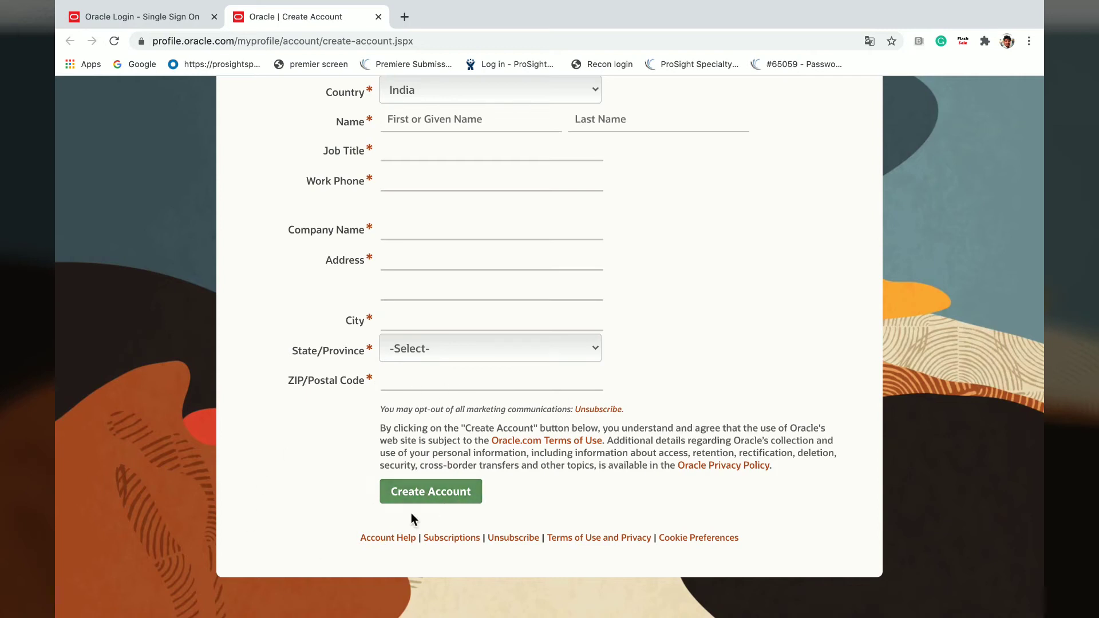
pyautogui.scroll(3)
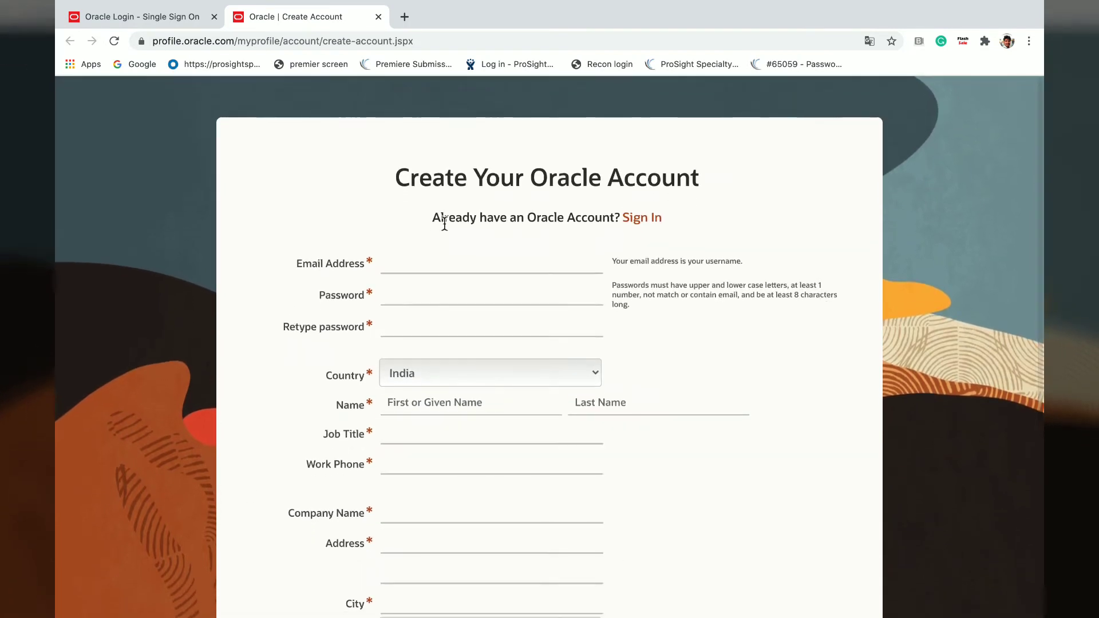
pyautogui.click(1006, 41)
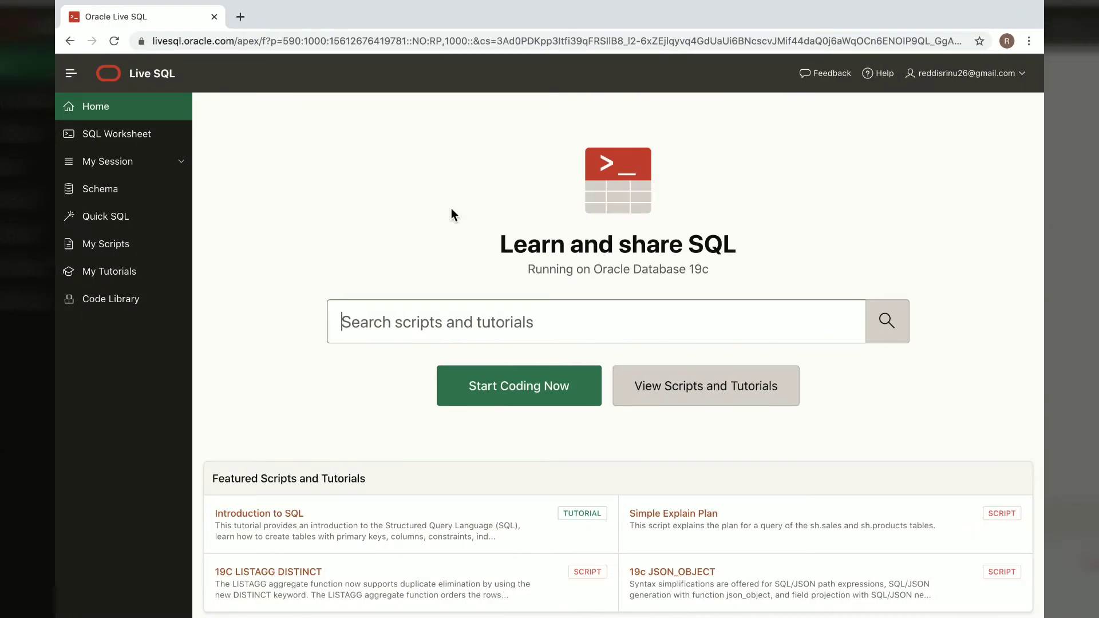
pyautogui.moveTo(558, 196)
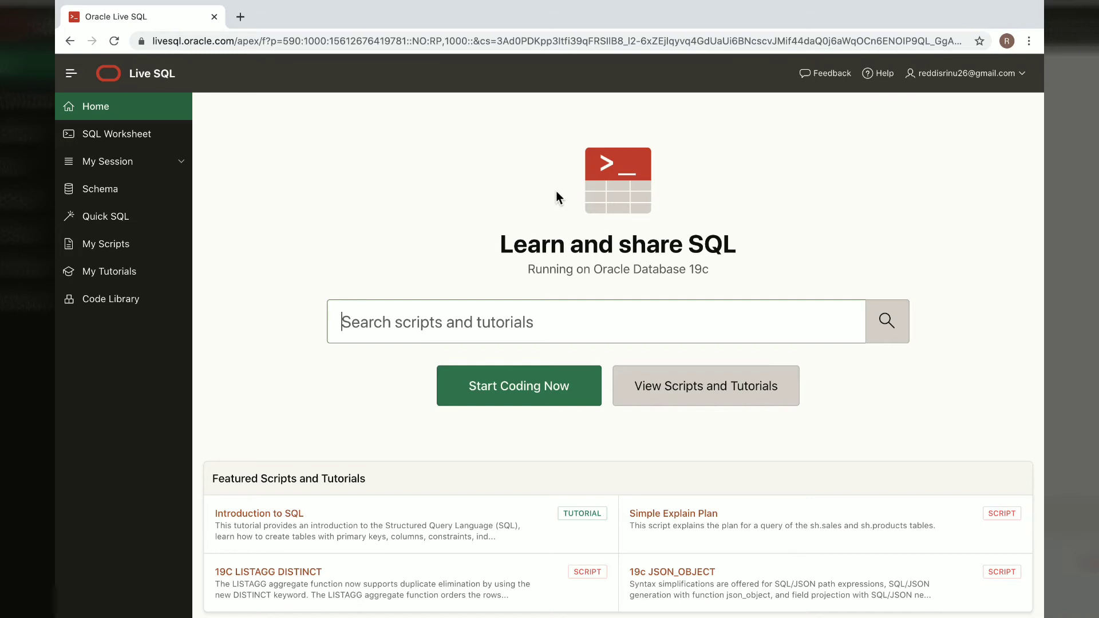
pyautogui.moveTo(414, 546)
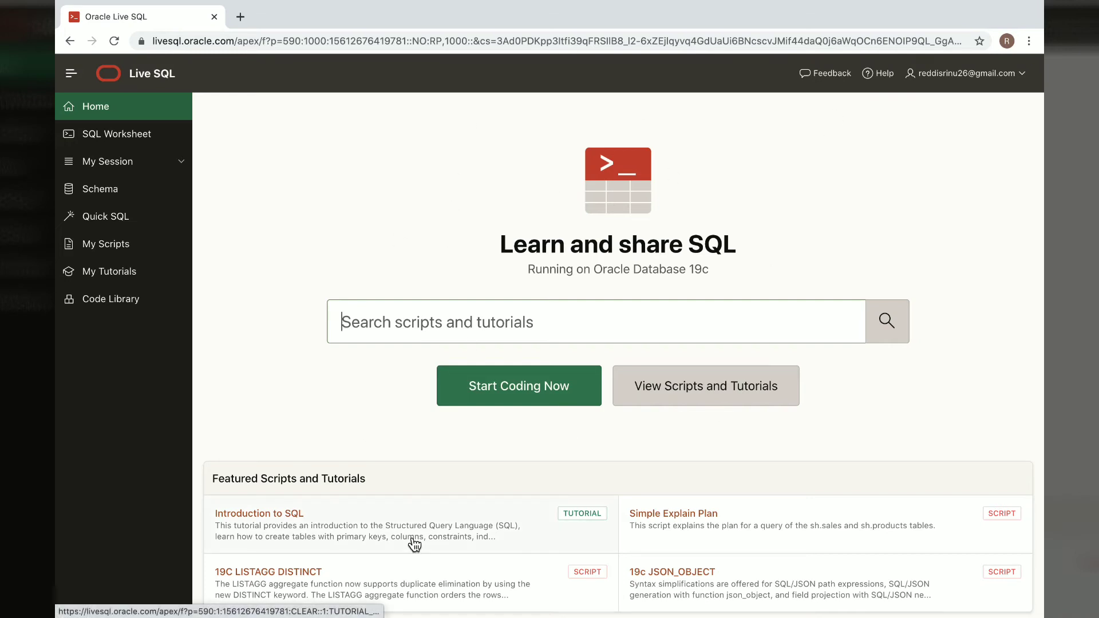
pyautogui.moveTo(444, 509)
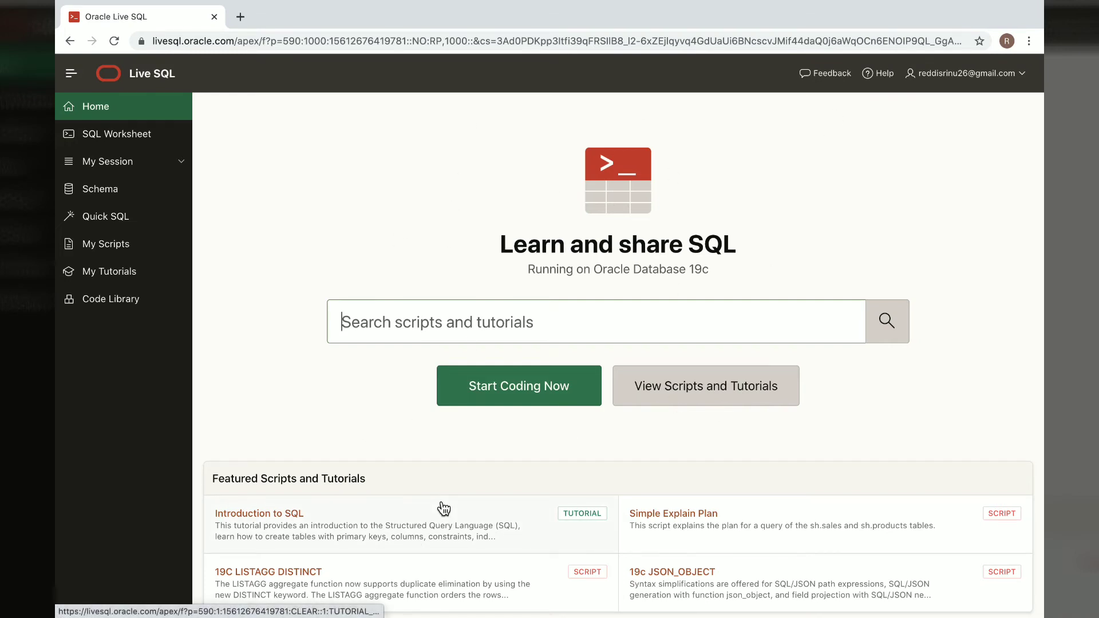
pyautogui.moveTo(343, 357)
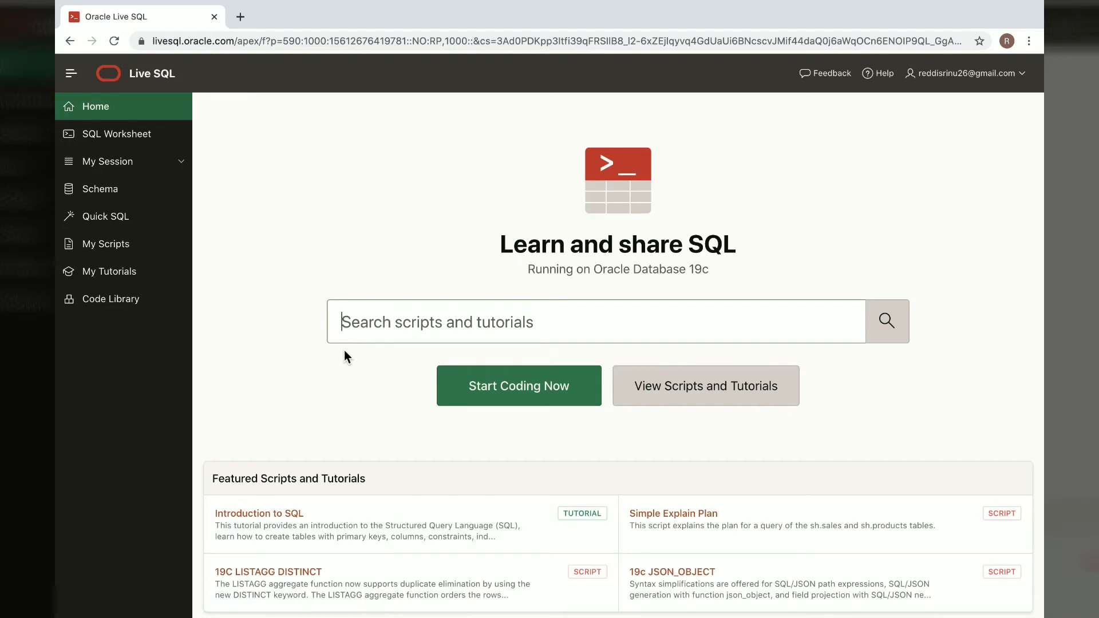
pyautogui.moveTo(119, 144)
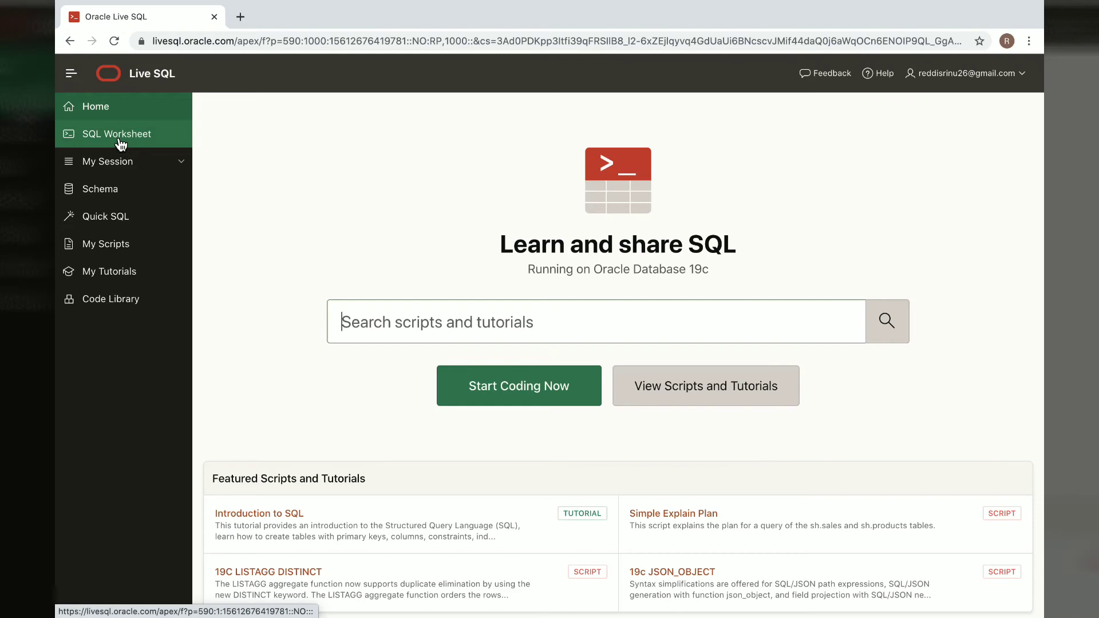
pyautogui.click(116, 134)
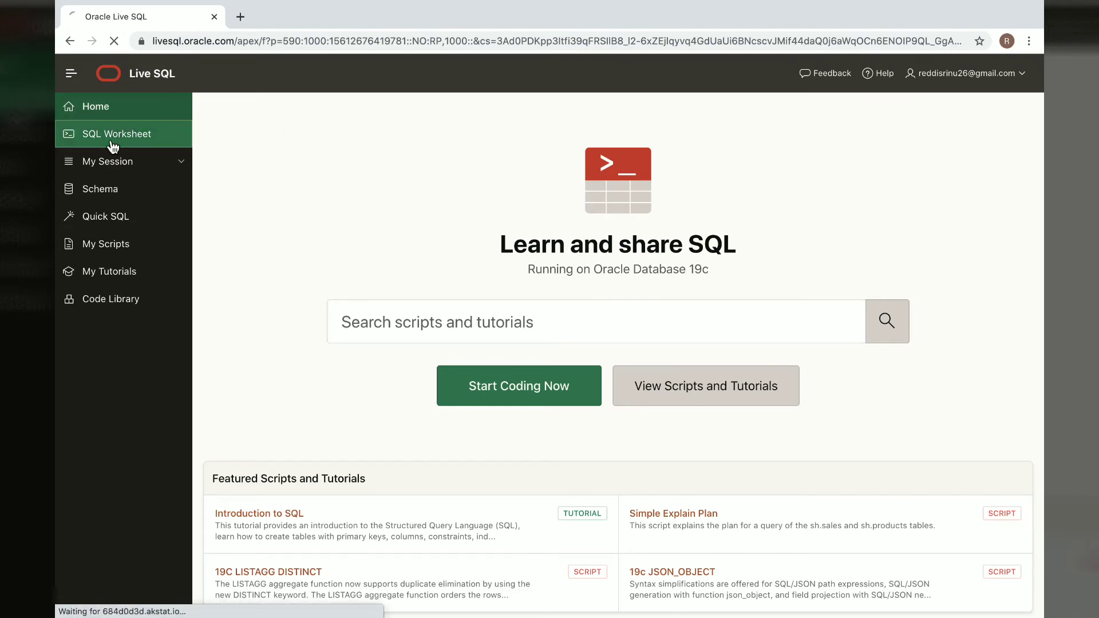
# Step: Focus the empty SQL Worksheet editor, then head to Quick SQL
pyautogui.click(116, 133)
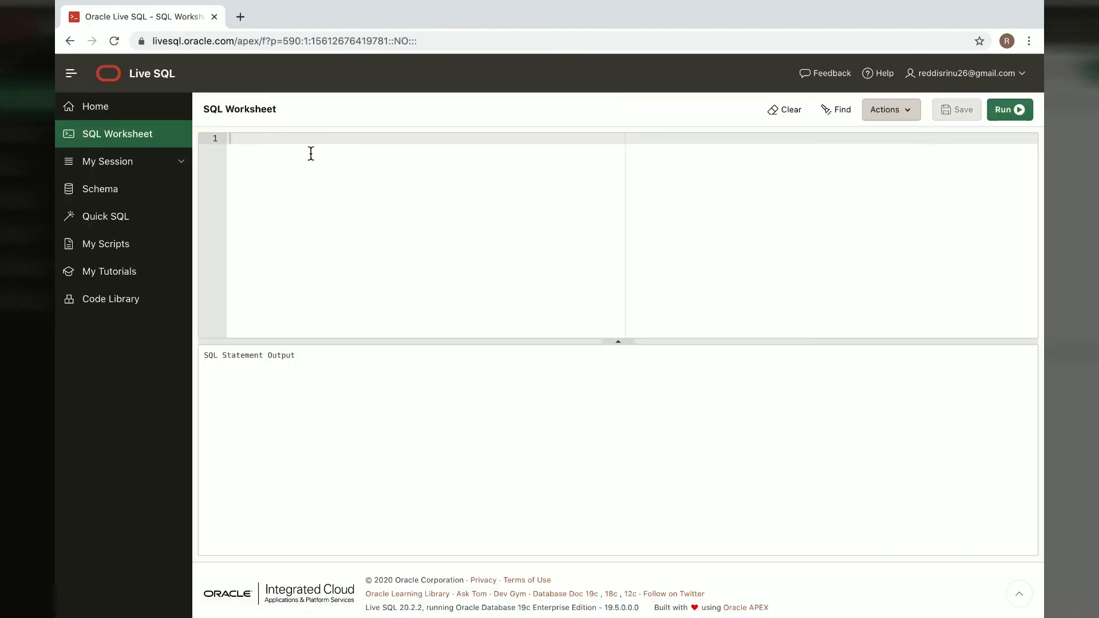
pyautogui.moveTo(453, 209)
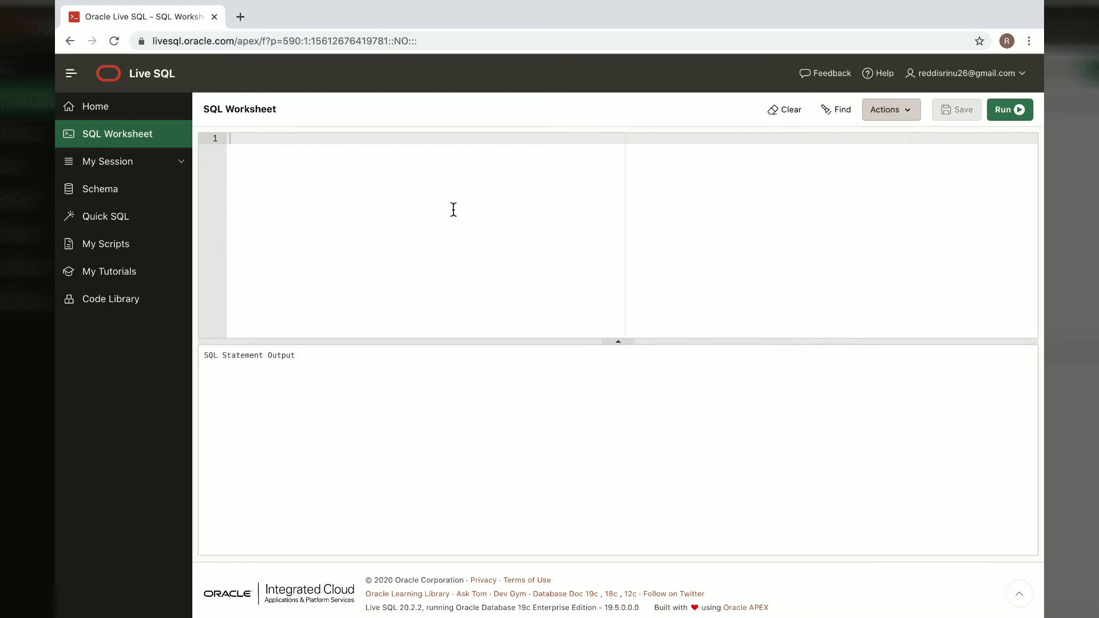
pyautogui.moveTo(335, 218)
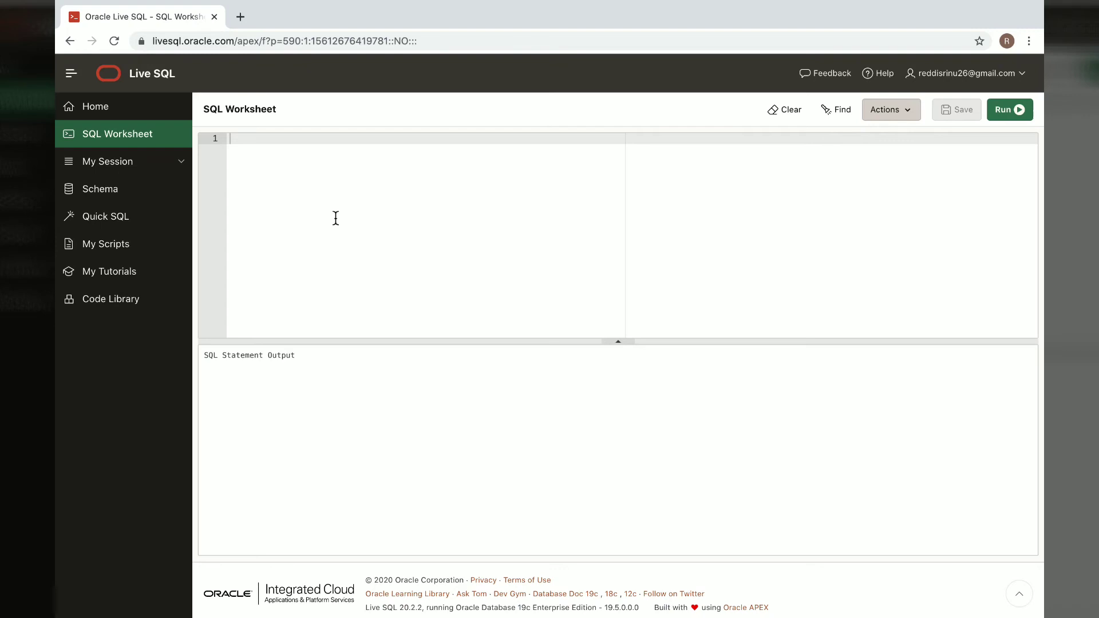
pyautogui.moveTo(310, 197)
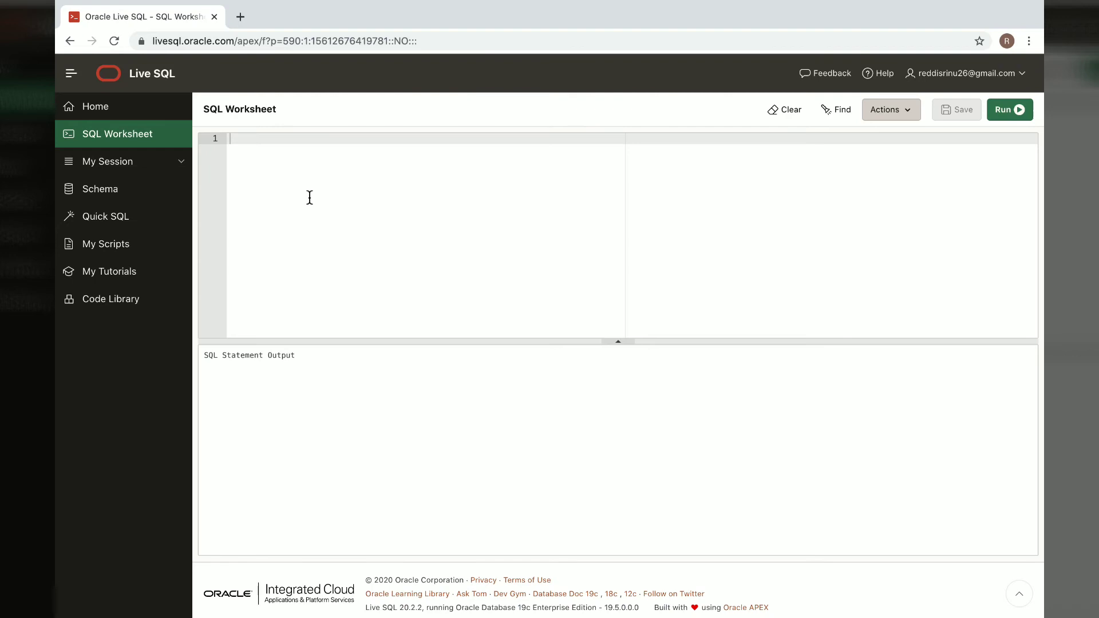
pyautogui.moveTo(91, 179)
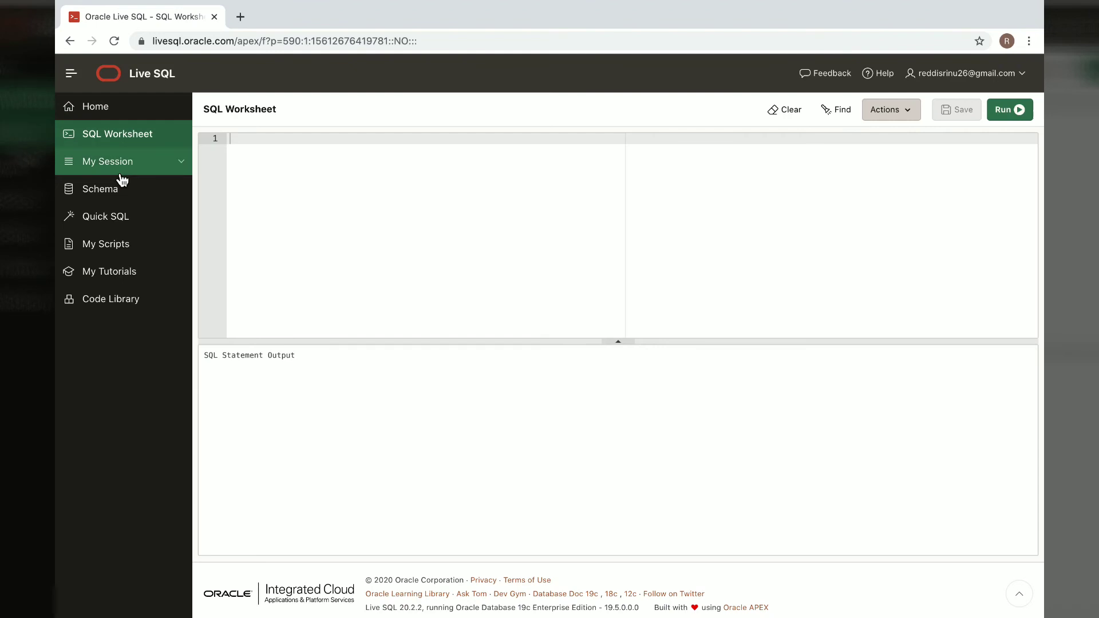
pyautogui.click(105, 216)
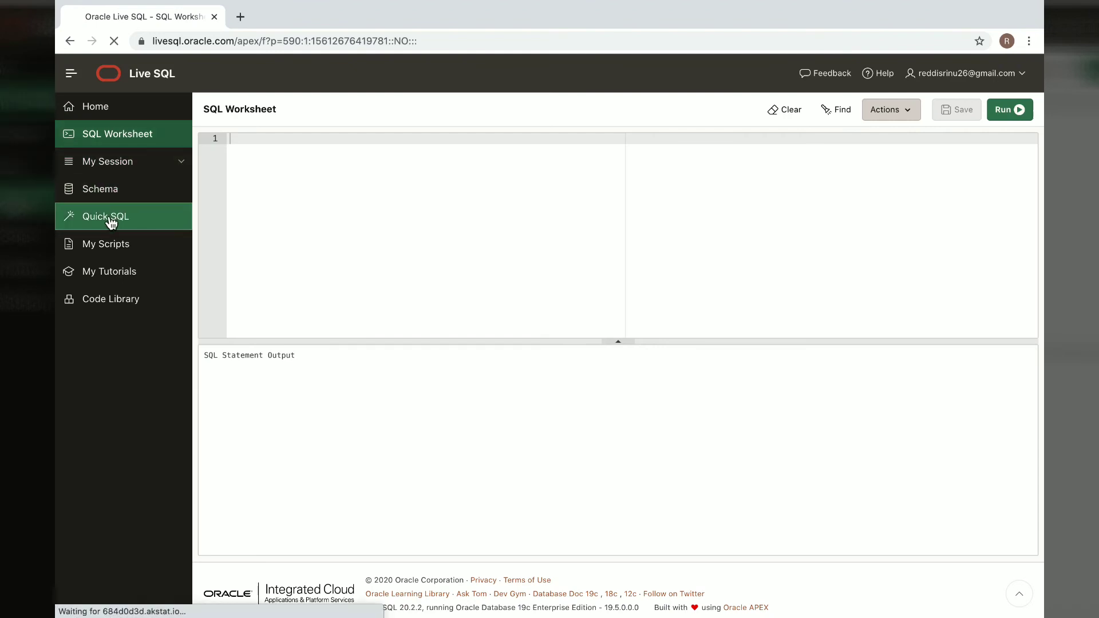
# Step: Open Quick SQL and display its list of sample models
pyautogui.click(106, 216)
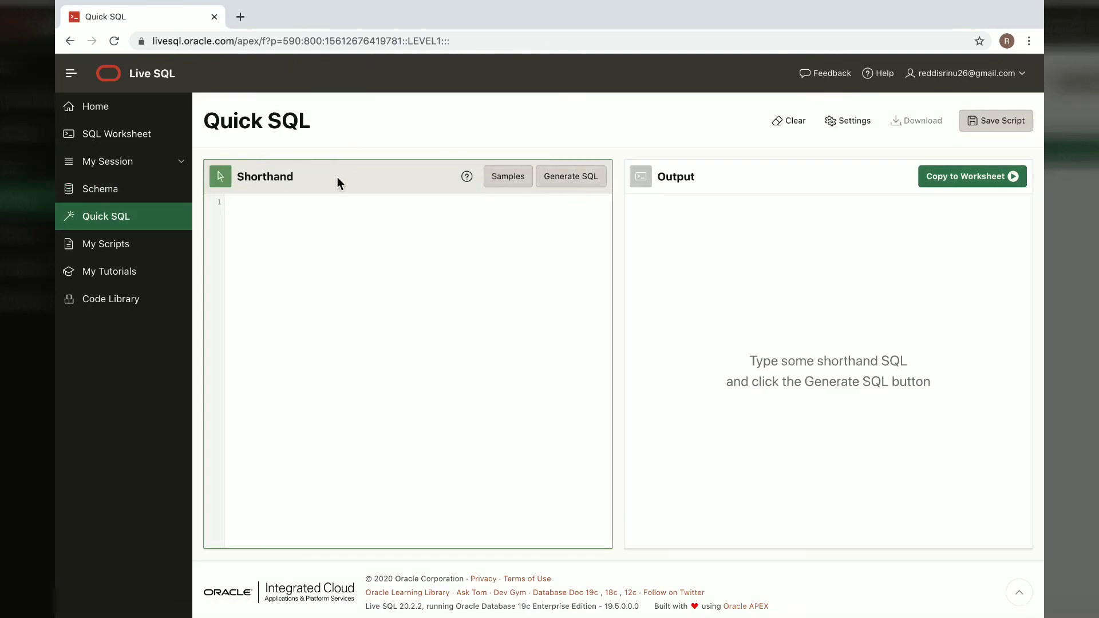
pyautogui.click(508, 176)
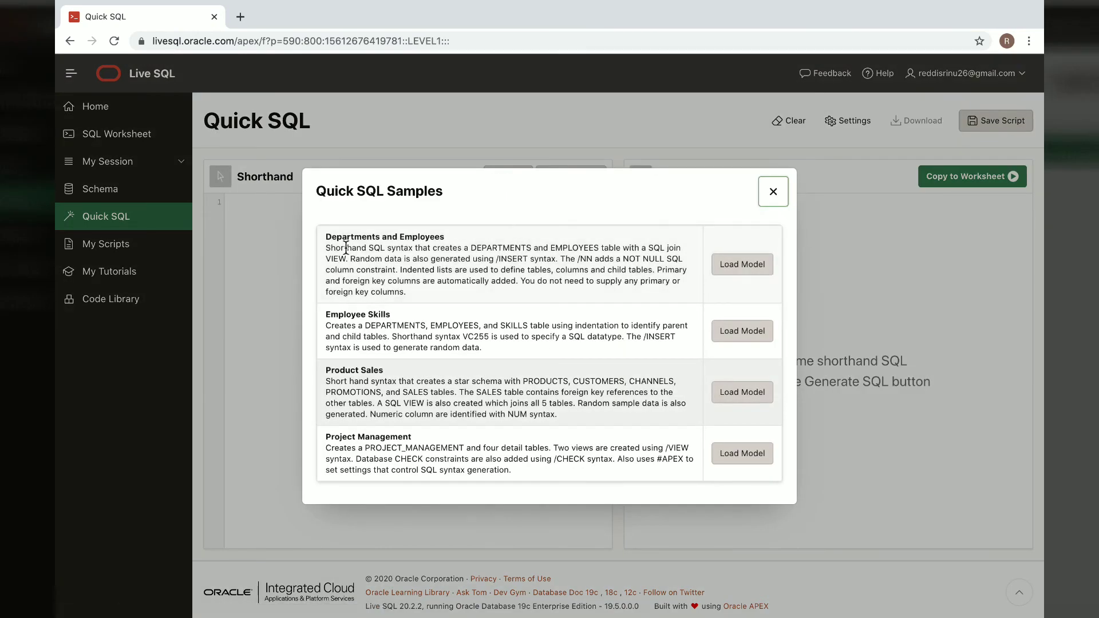
pyautogui.moveTo(481, 245)
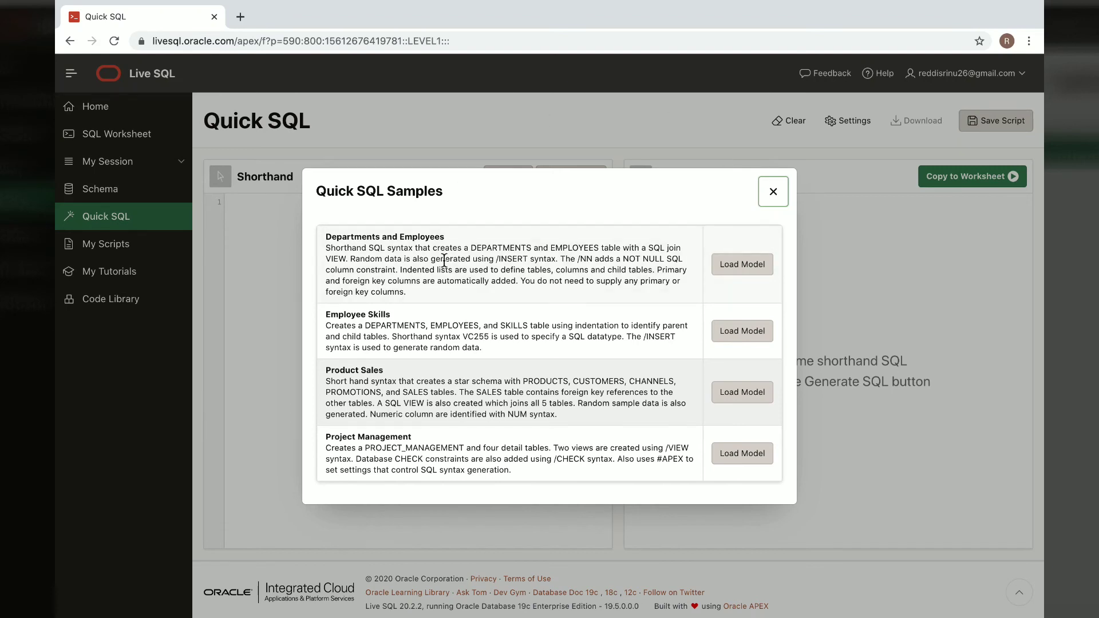
pyautogui.moveTo(334, 327)
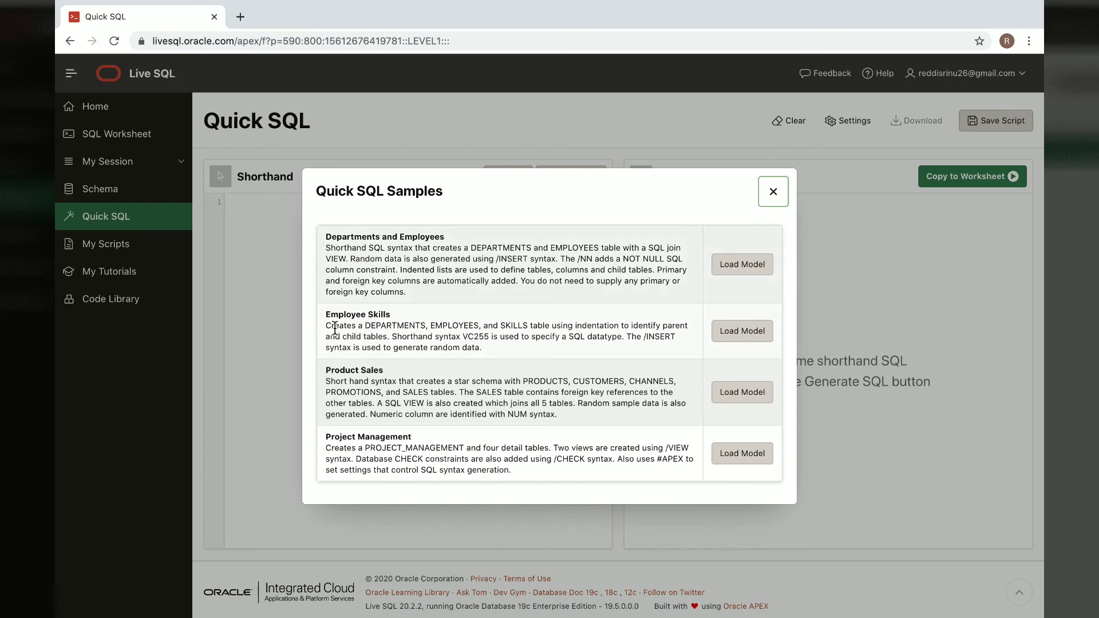
pyautogui.moveTo(644, 325)
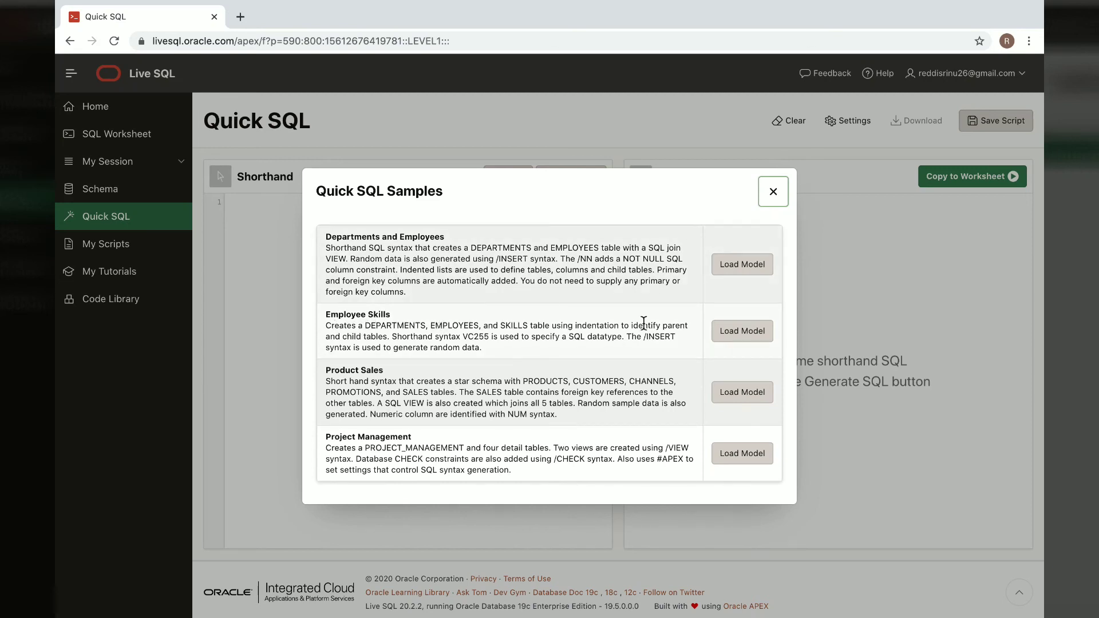
# Step: Load the Employee Skills sample model into the shorthand editor
pyautogui.click(742, 331)
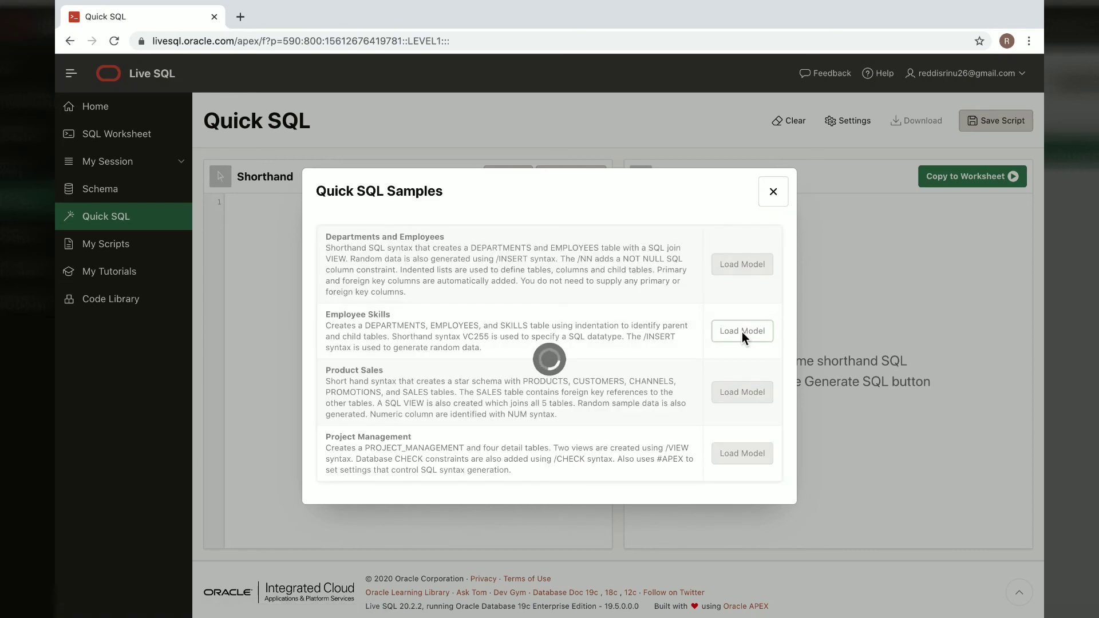
pyautogui.click(742, 331)
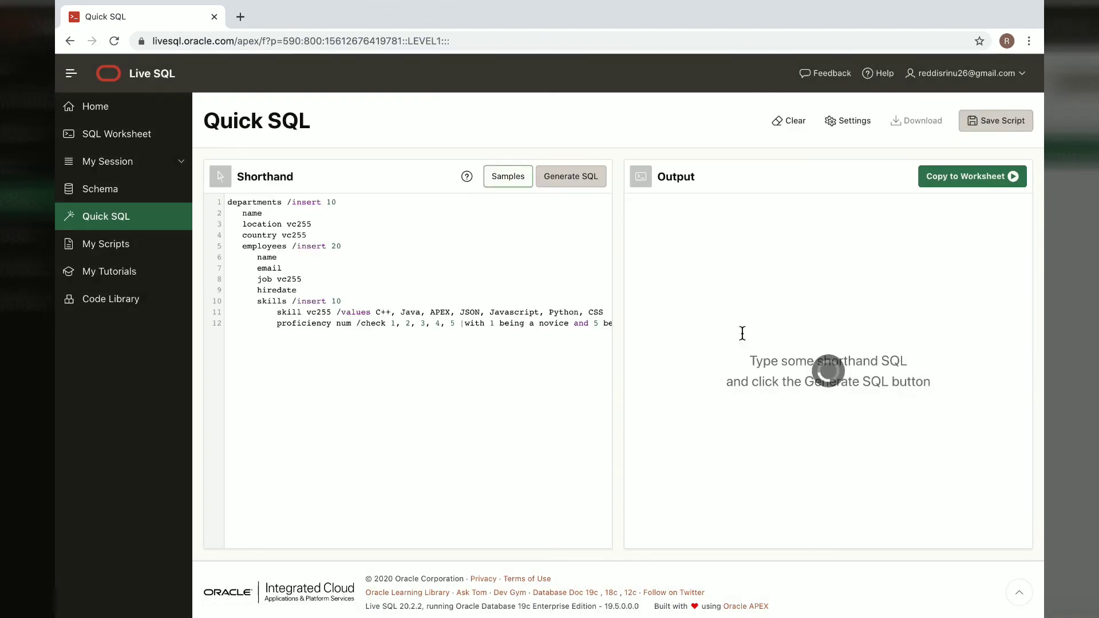
# Step: Generate the Employee Skills CREATE TABLE and INSERT SQL, review the output, and return to the Worksheet
pyautogui.click(570, 176)
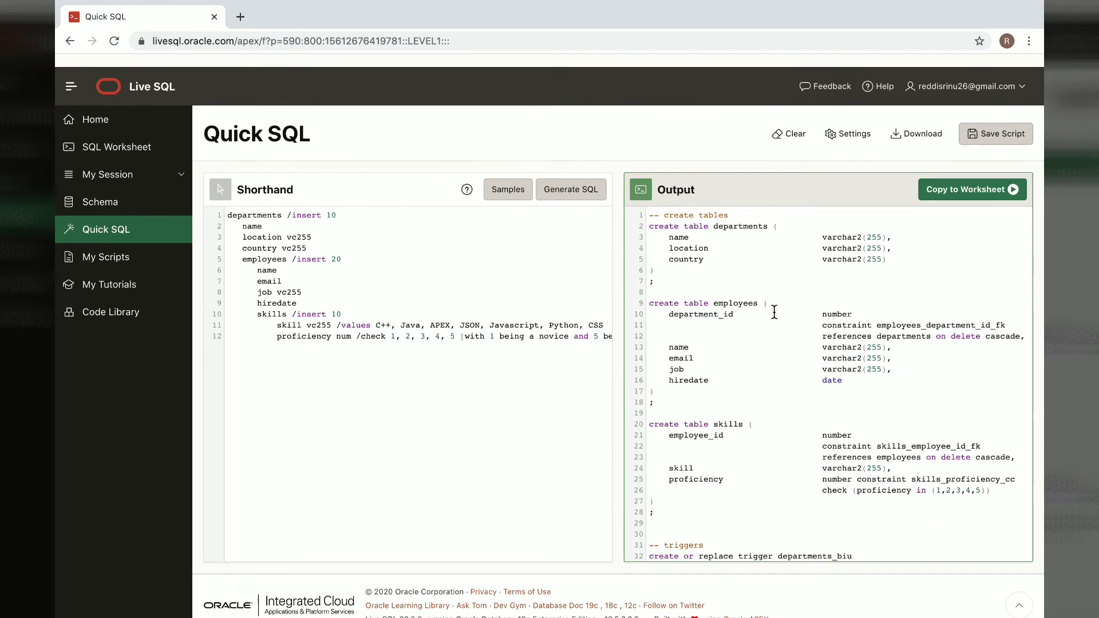
pyautogui.scroll(-3)
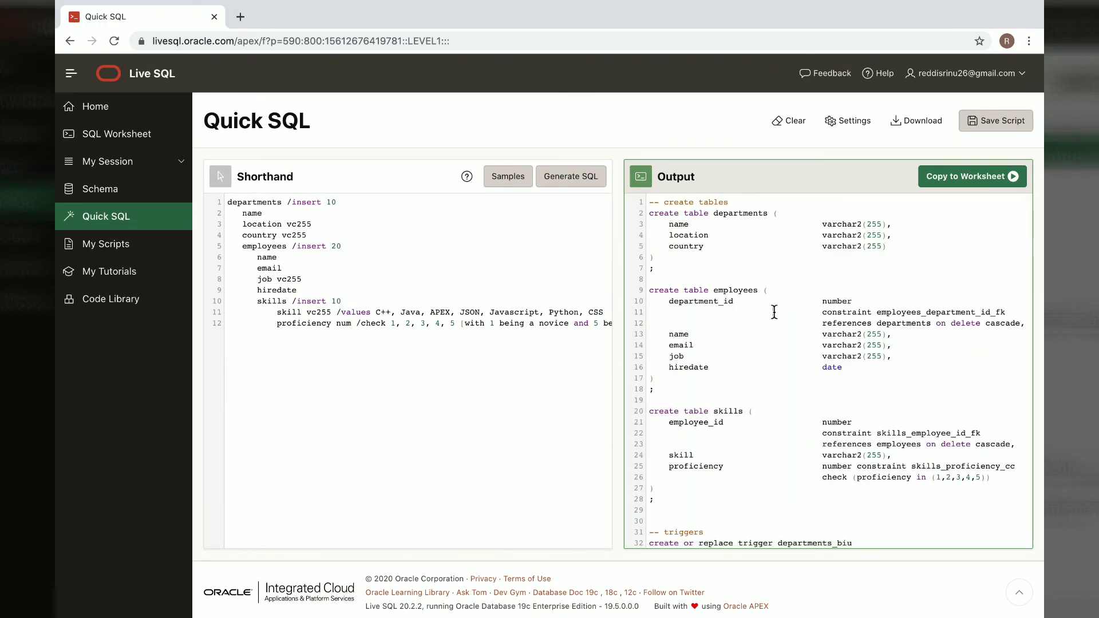
pyautogui.moveTo(766, 258)
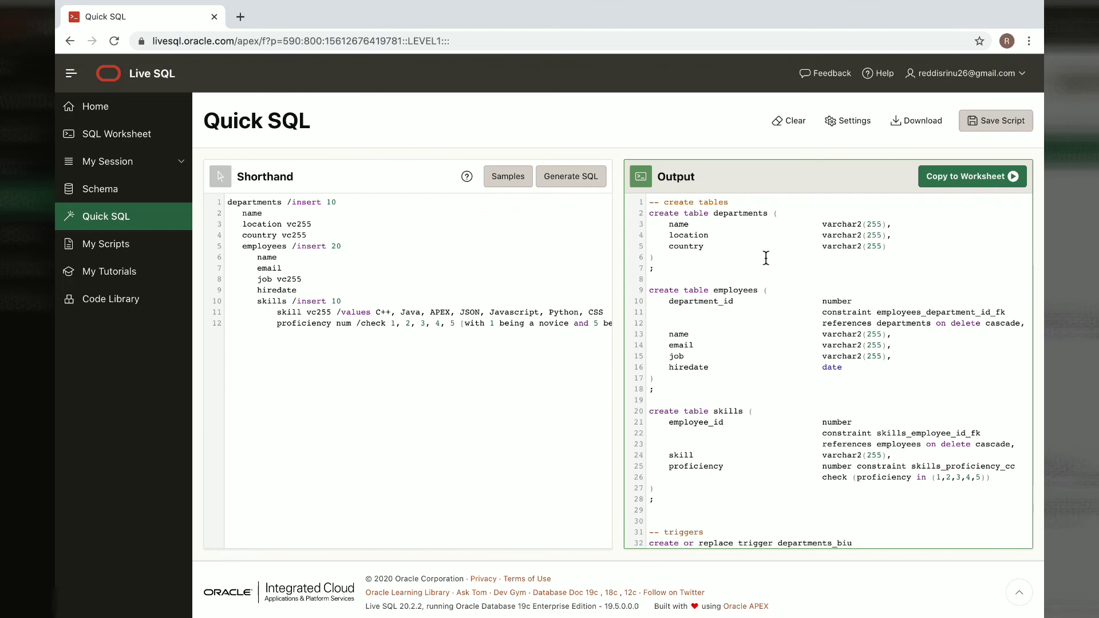
pyautogui.moveTo(762, 454)
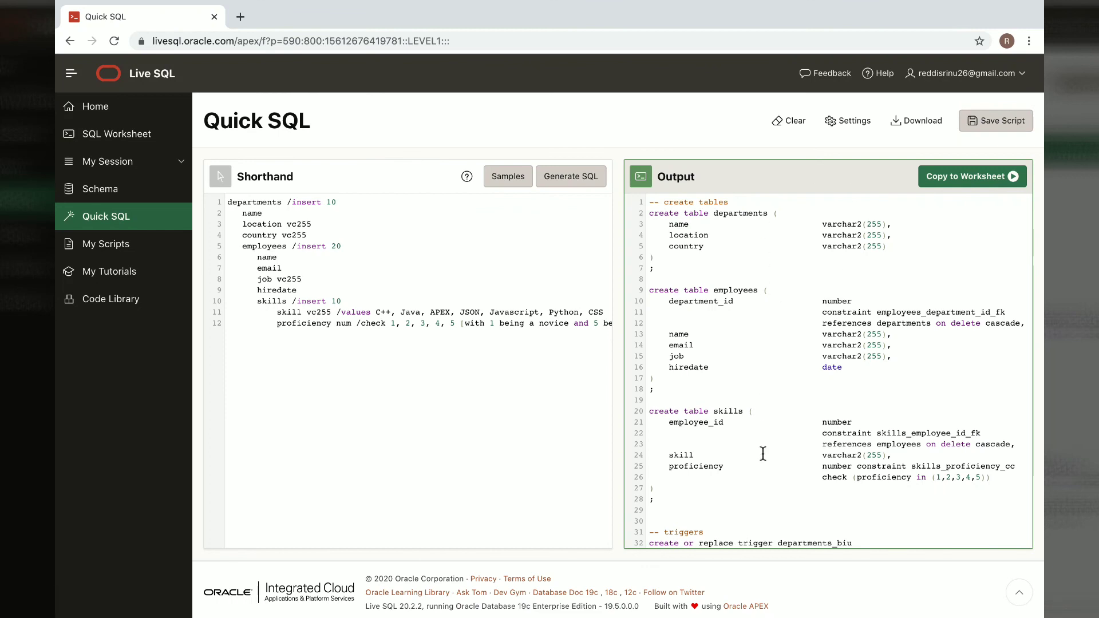
pyautogui.scroll(-3)
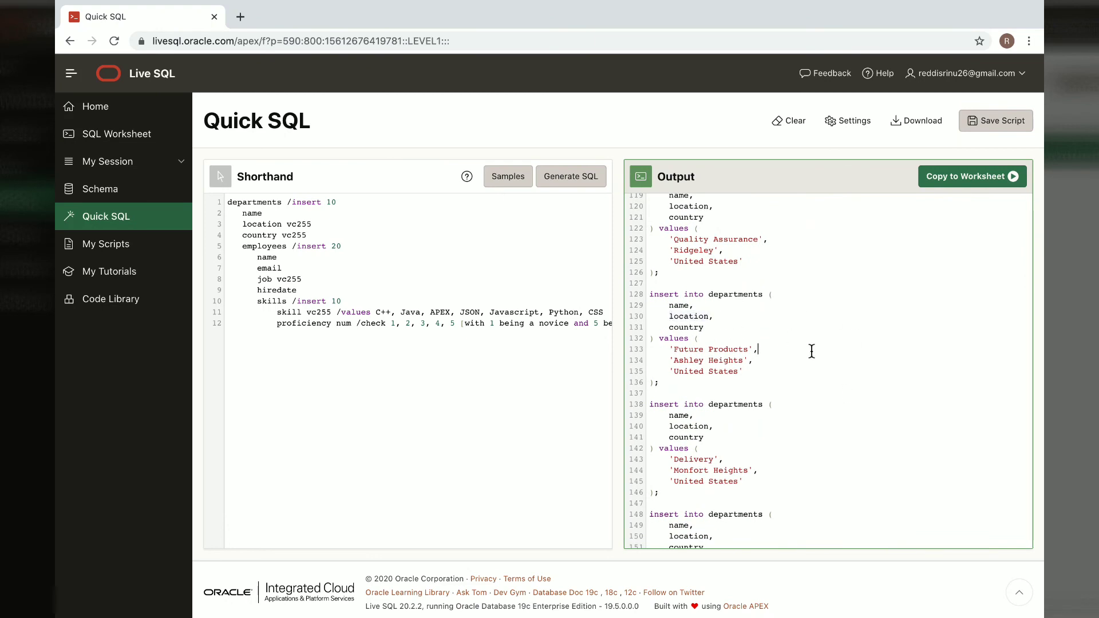
pyautogui.scroll(-3)
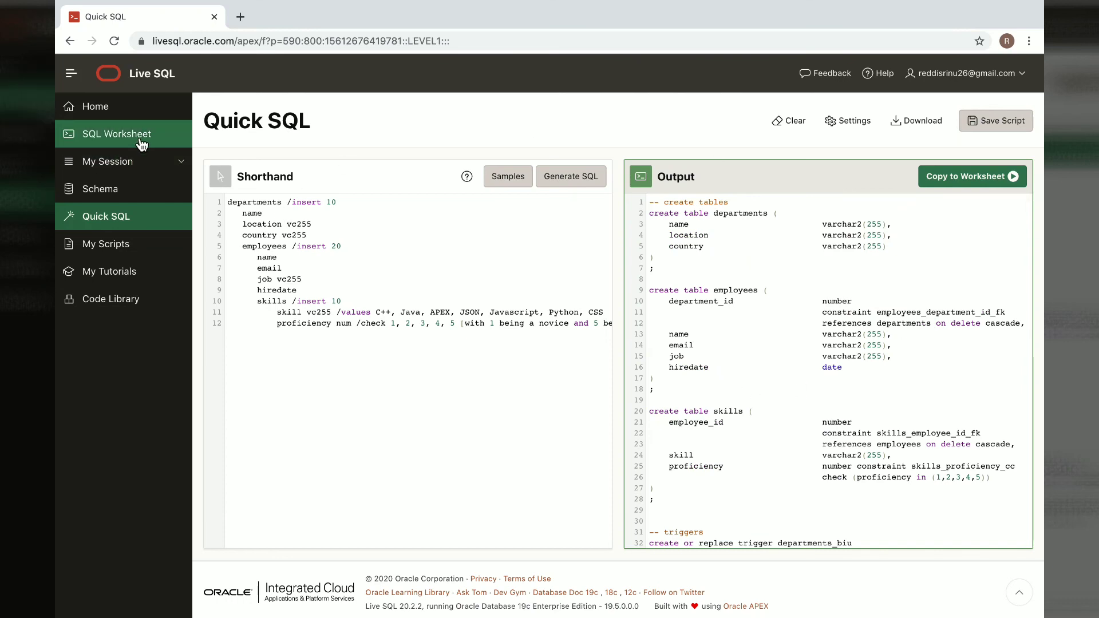
pyautogui.click(116, 134)
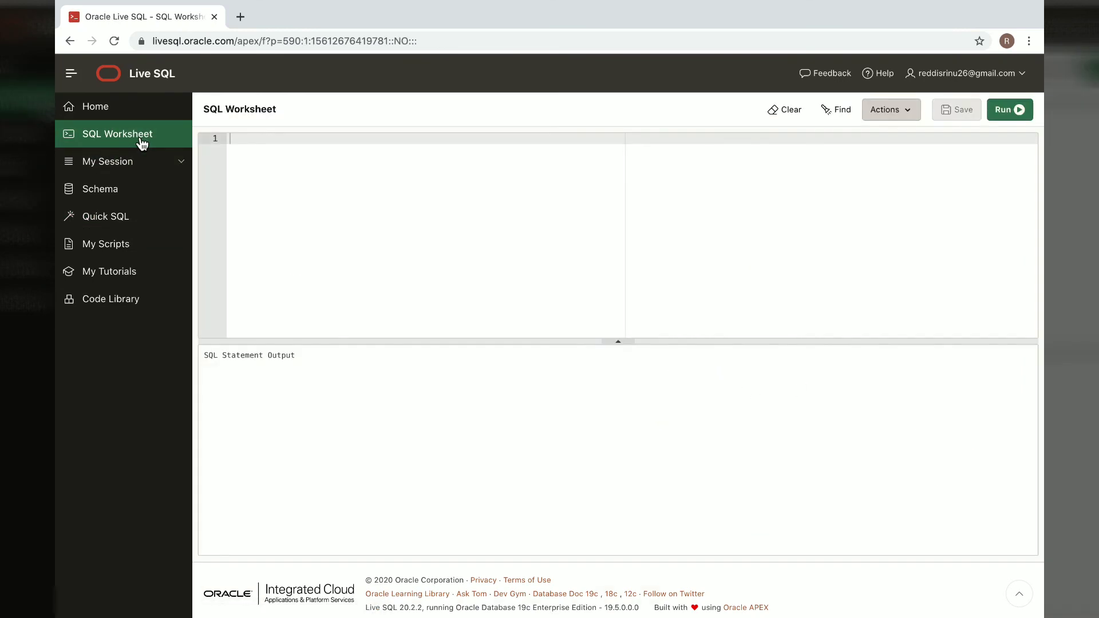